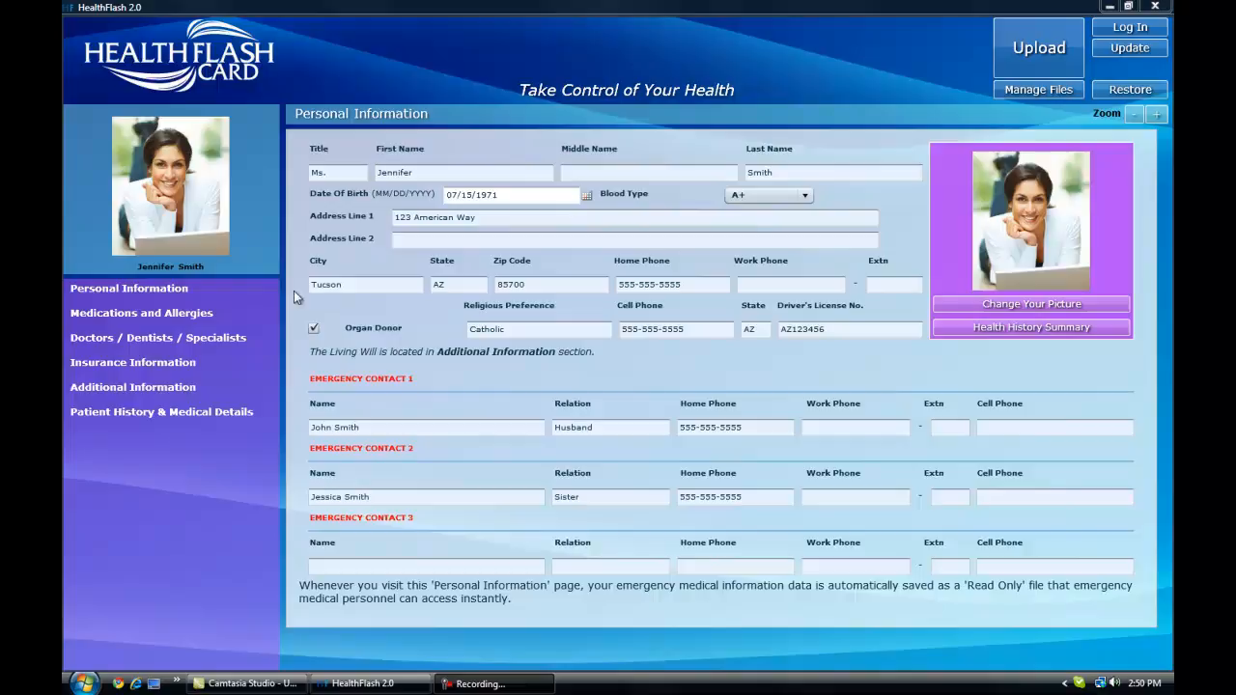
mouse_move(393, 131)
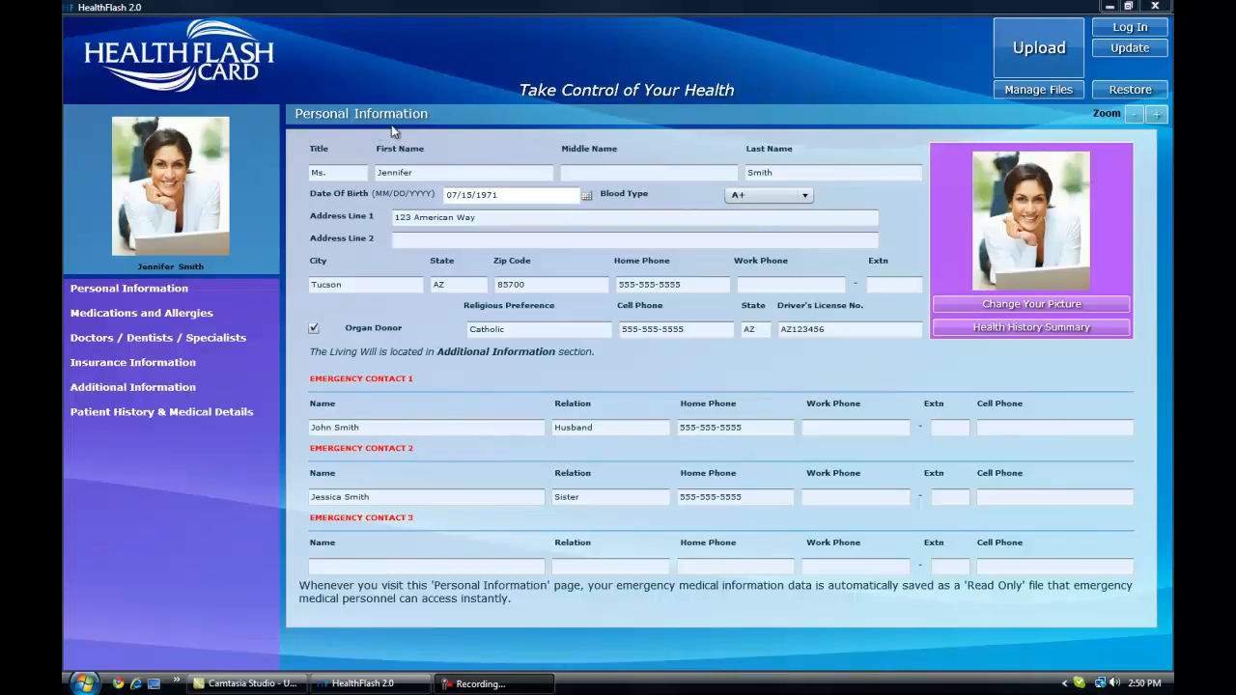
mouse_move(473, 127)
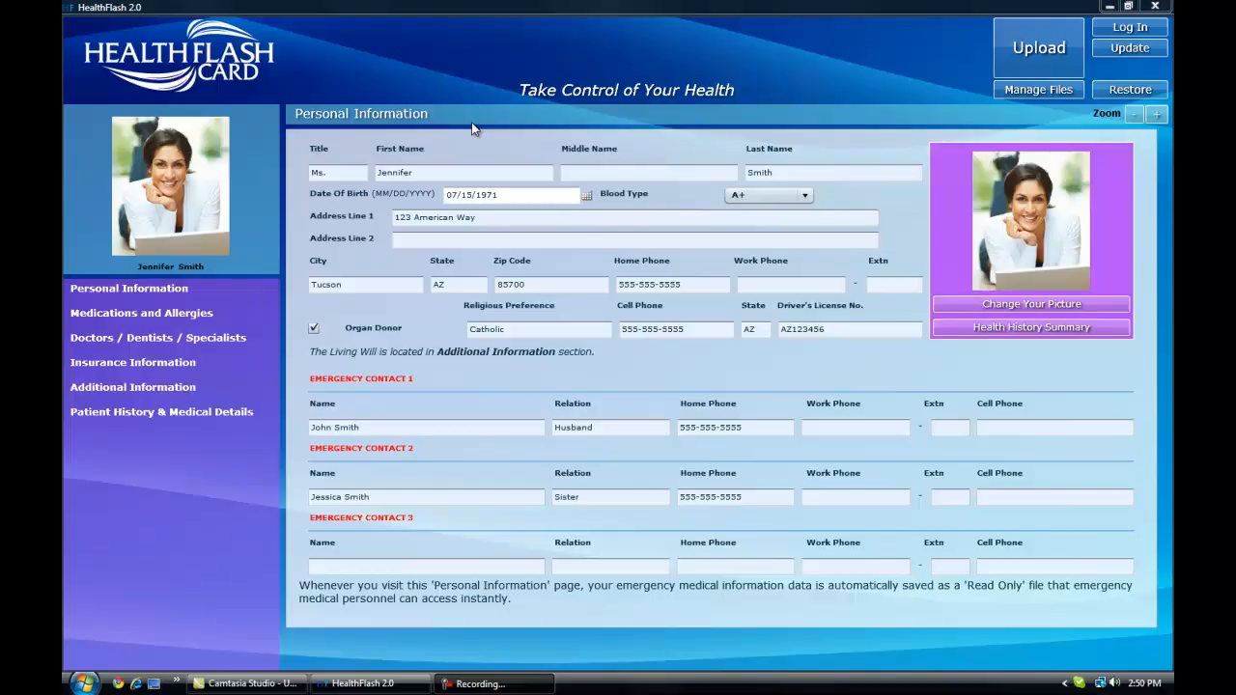
mouse_move(985, 316)
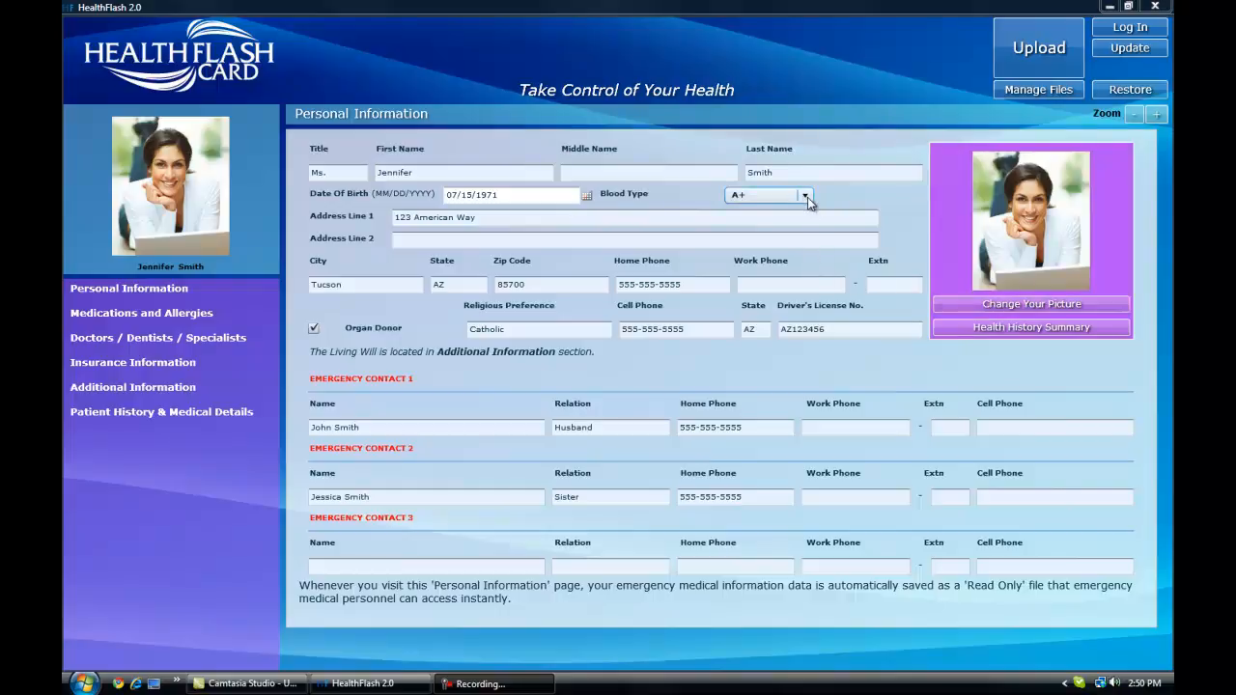
- Log in to Patient History & Medical Details with the password to show the specialty list
left_click(805, 194)
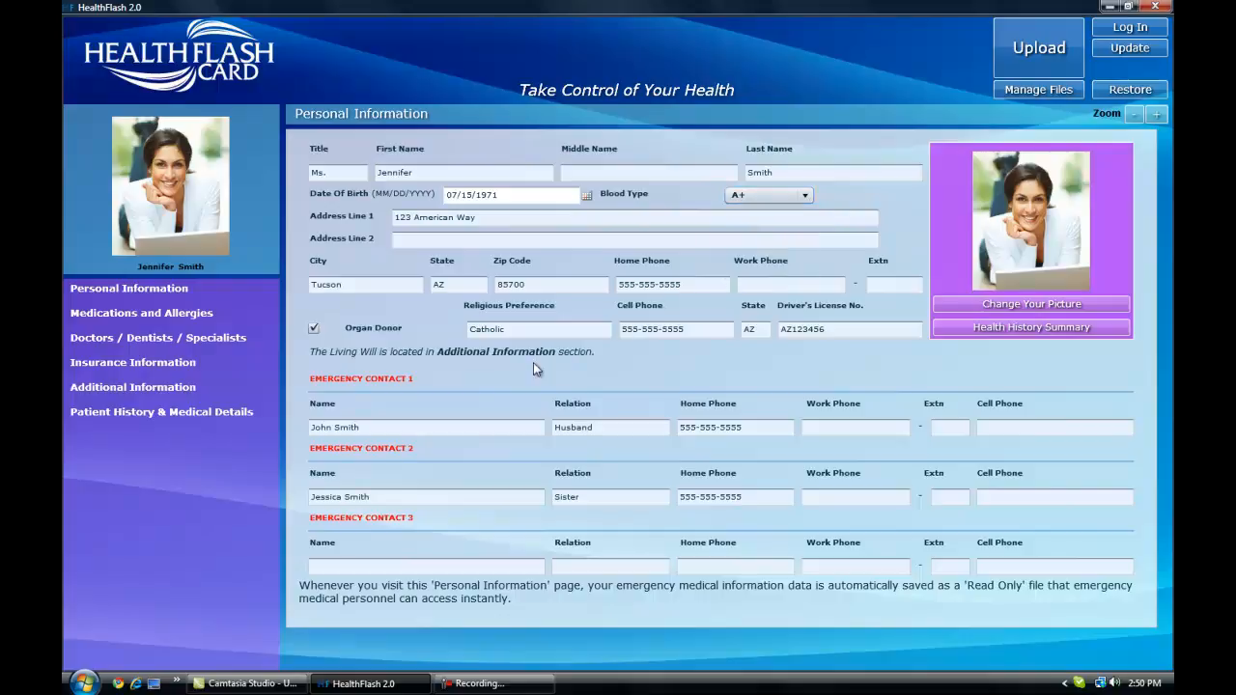
mouse_move(300, 328)
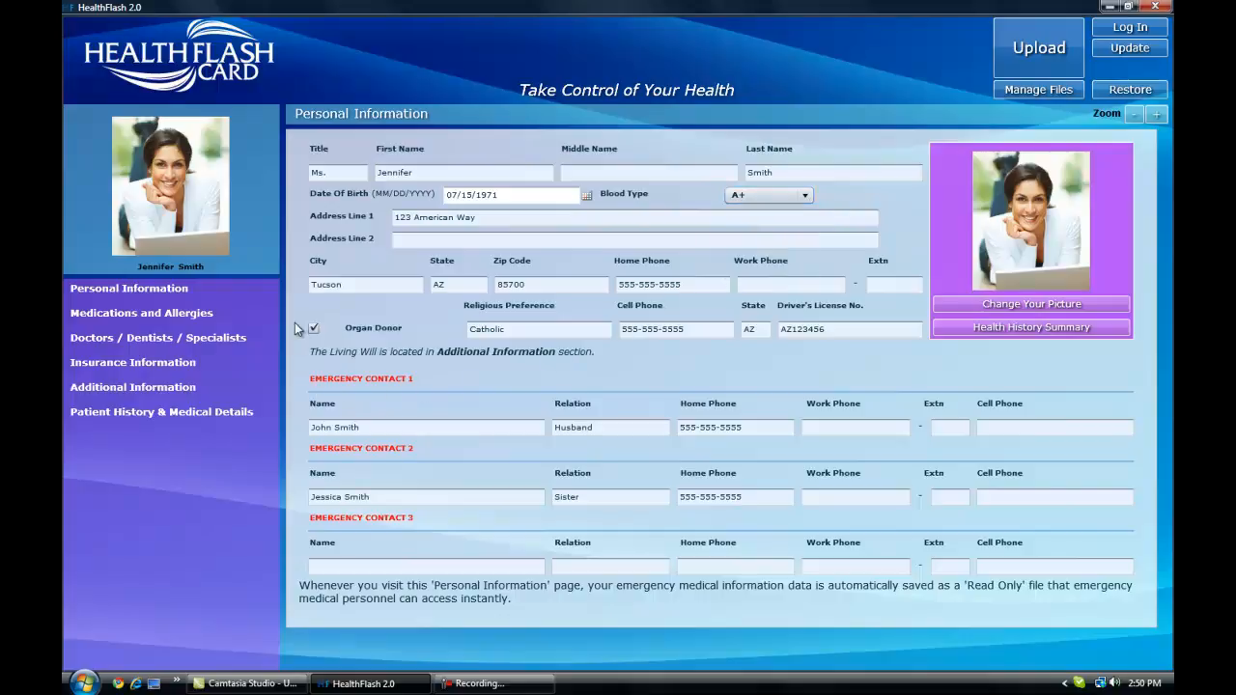
mouse_move(141, 312)
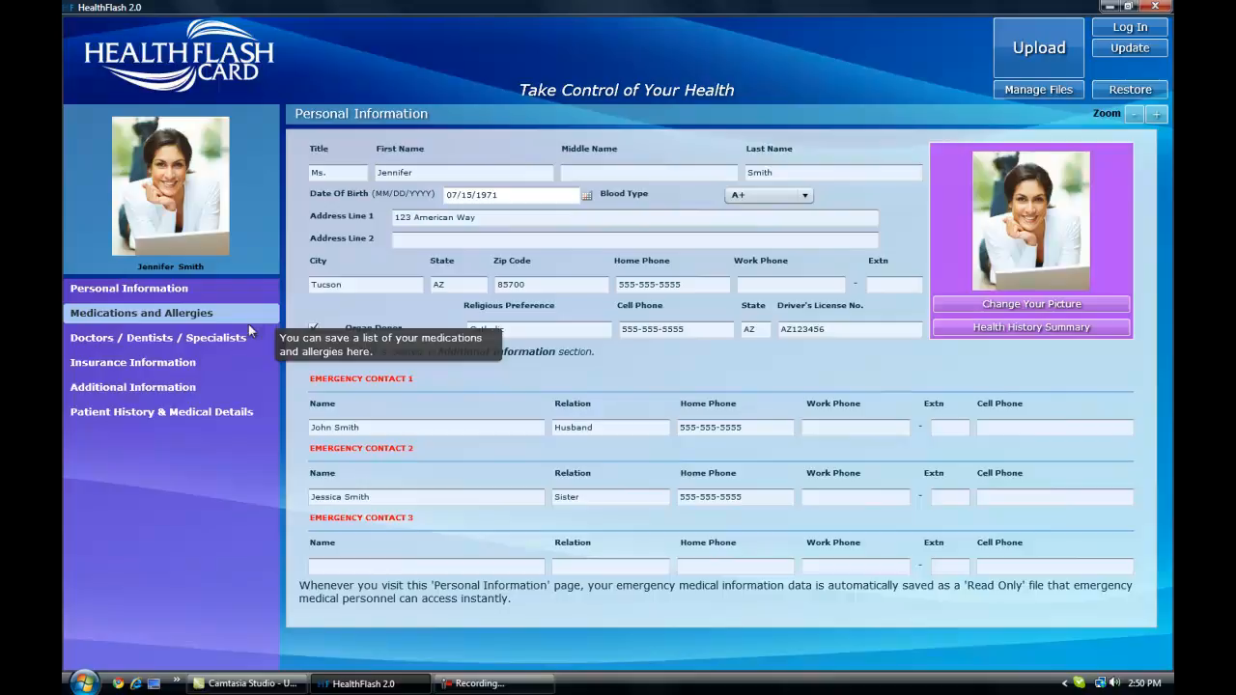
mouse_move(239, 367)
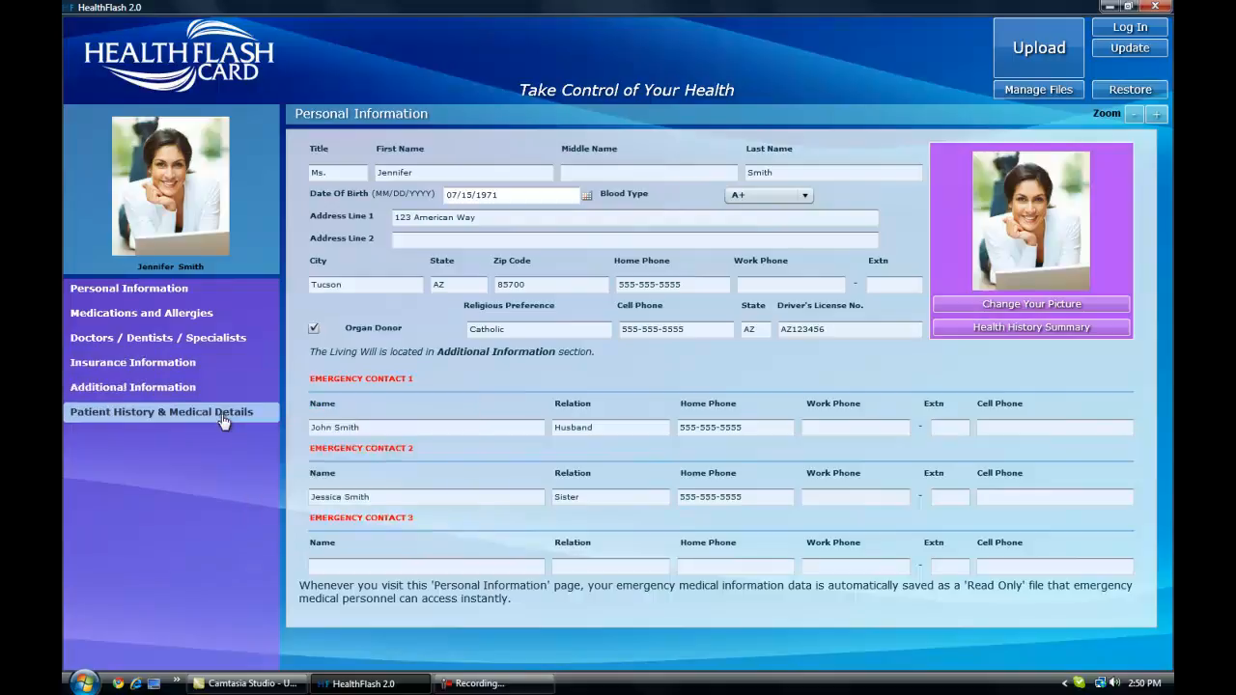
left_click(161, 412)
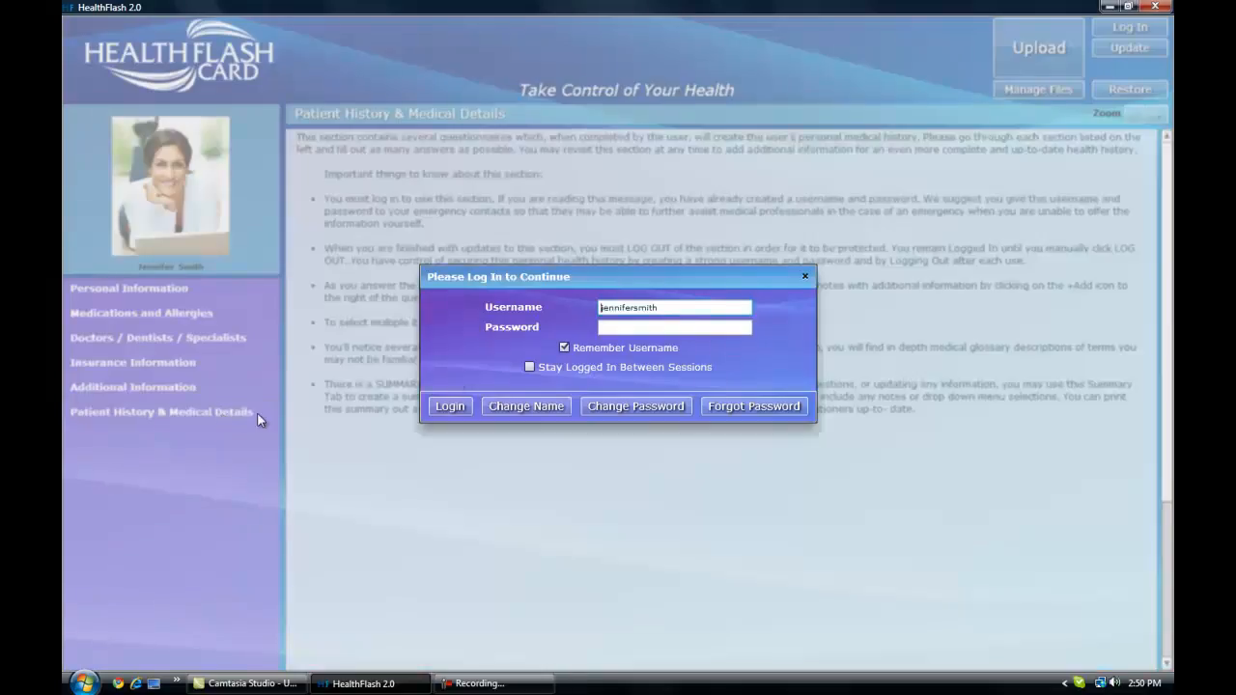
left_click(673, 328)
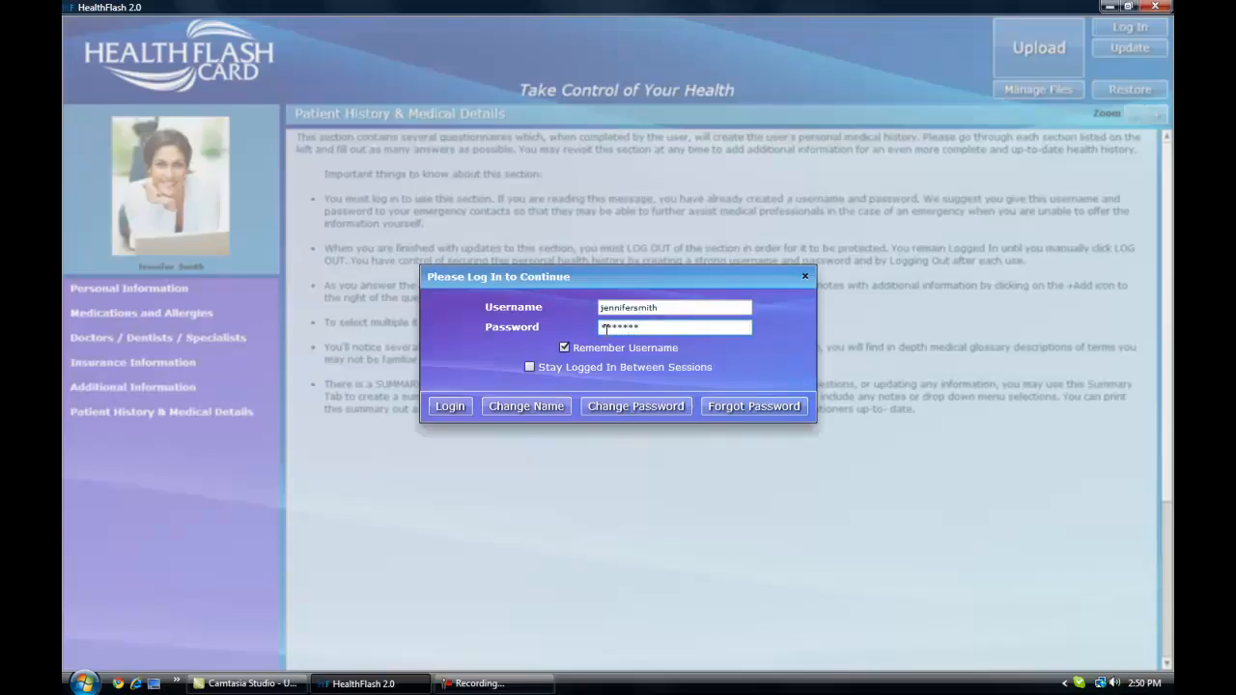
left_click(449, 405)
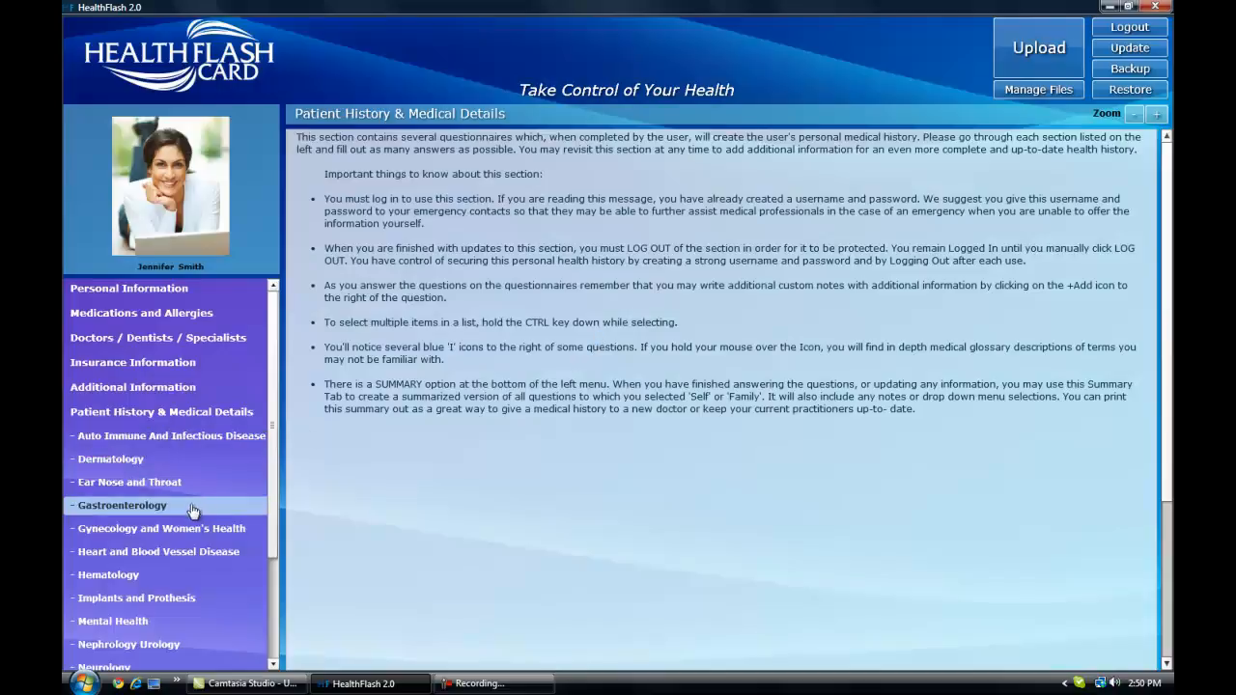
mouse_move(158, 551)
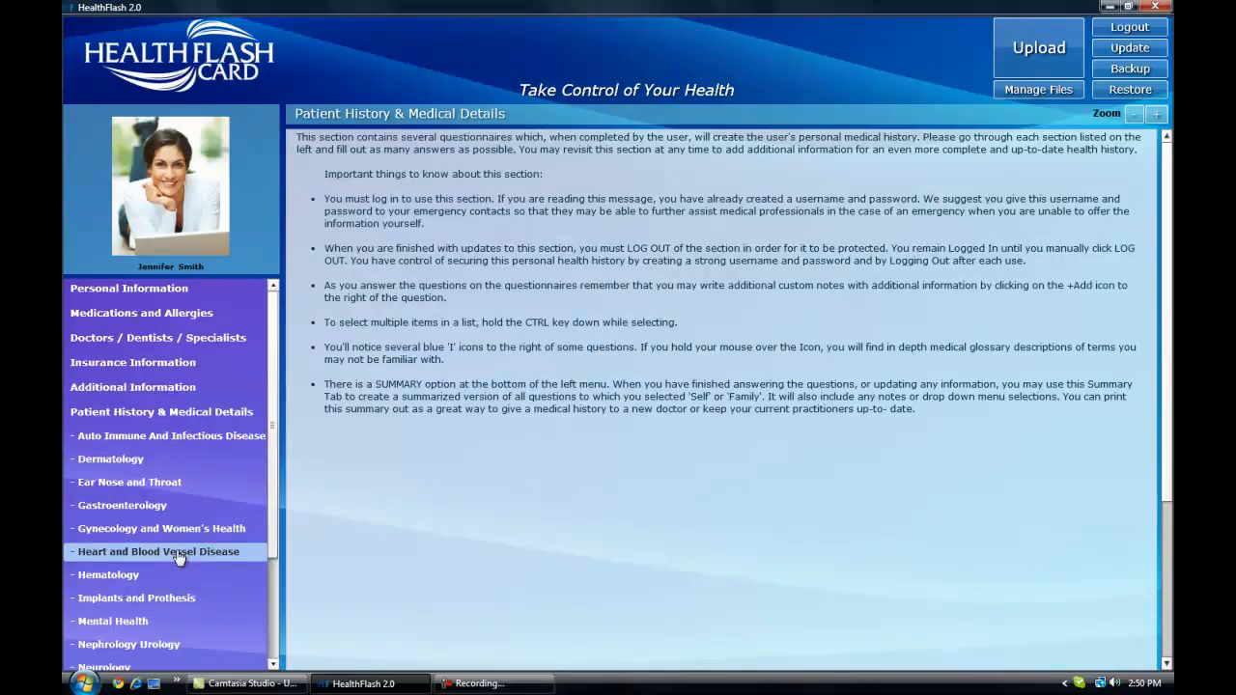
- In the heart questionnaire, mark Atrial/Septal Defect and Cardiac Catheterization as family history
left_click(159, 552)
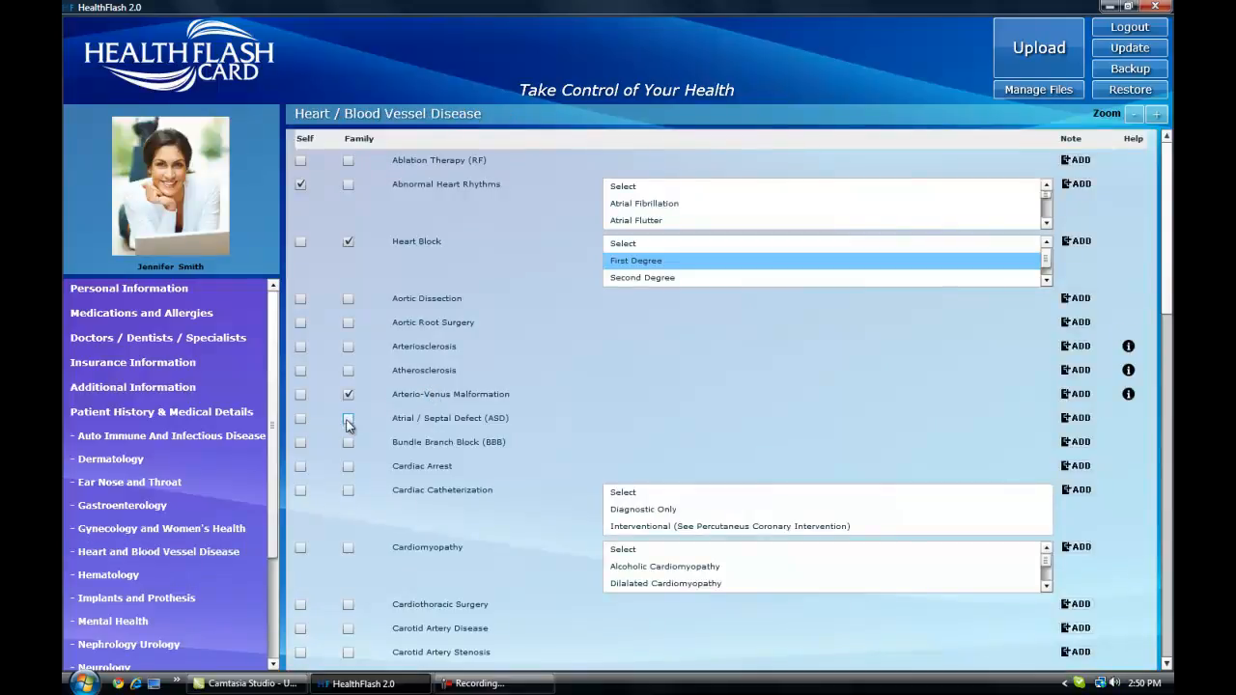
left_click(348, 418)
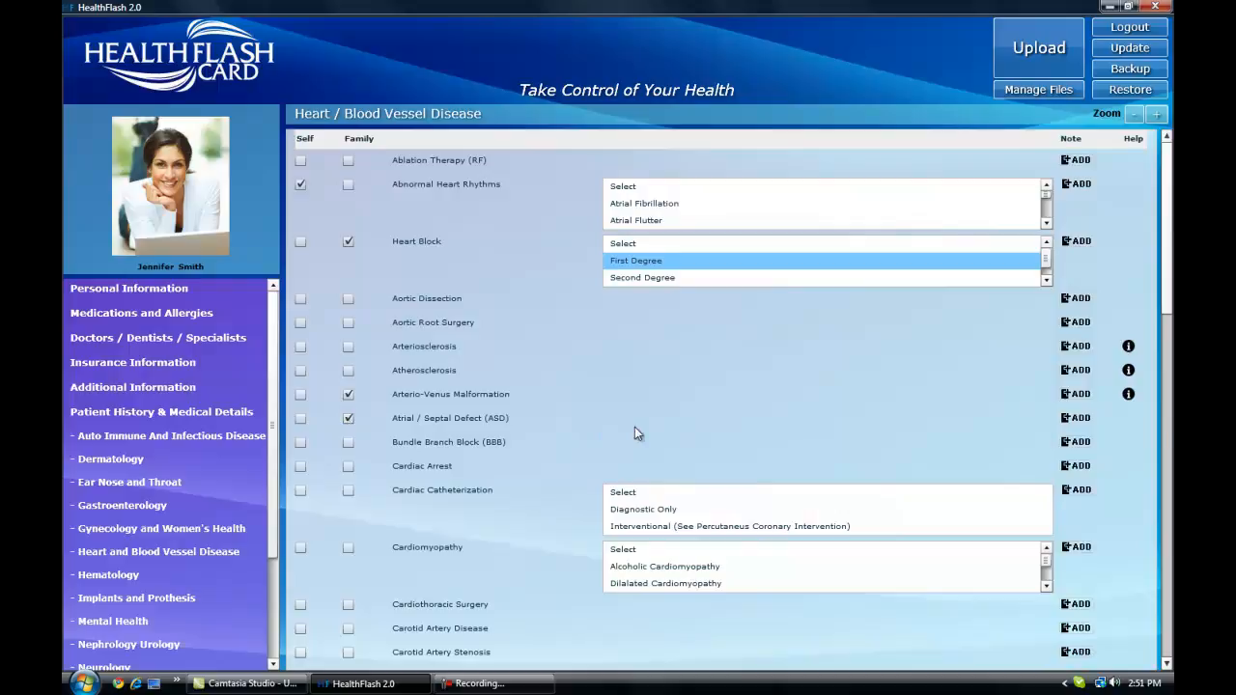
left_click(1075, 442)
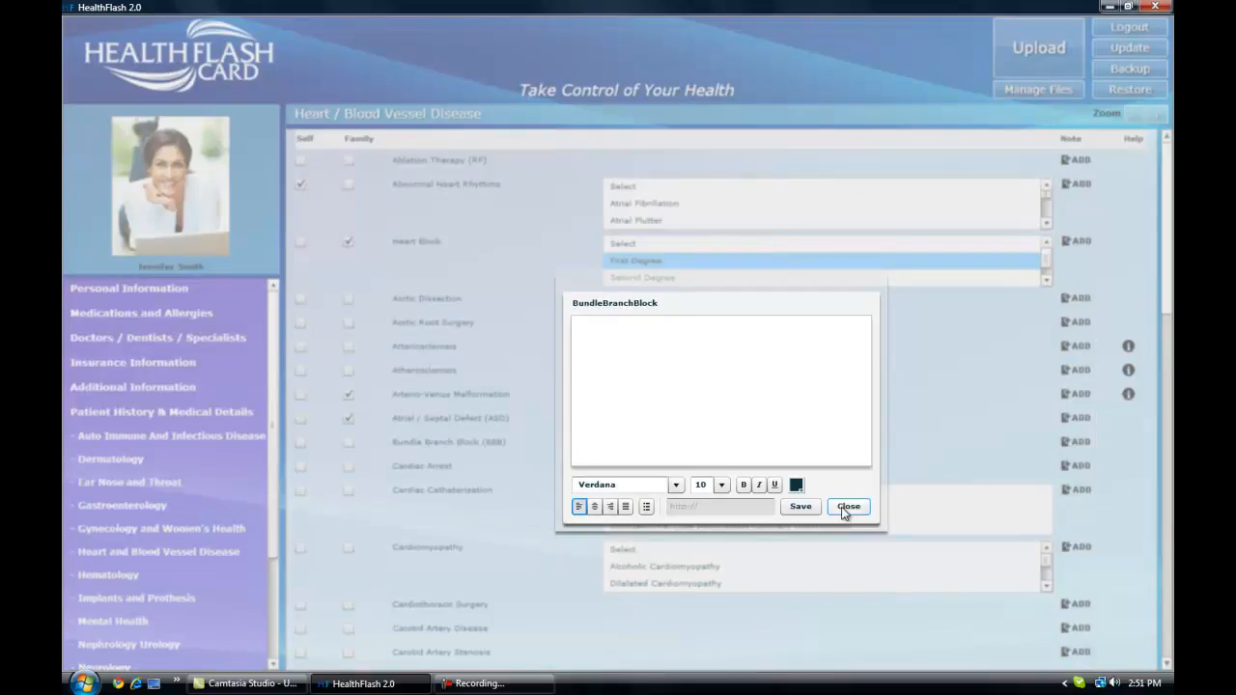
left_click(848, 506)
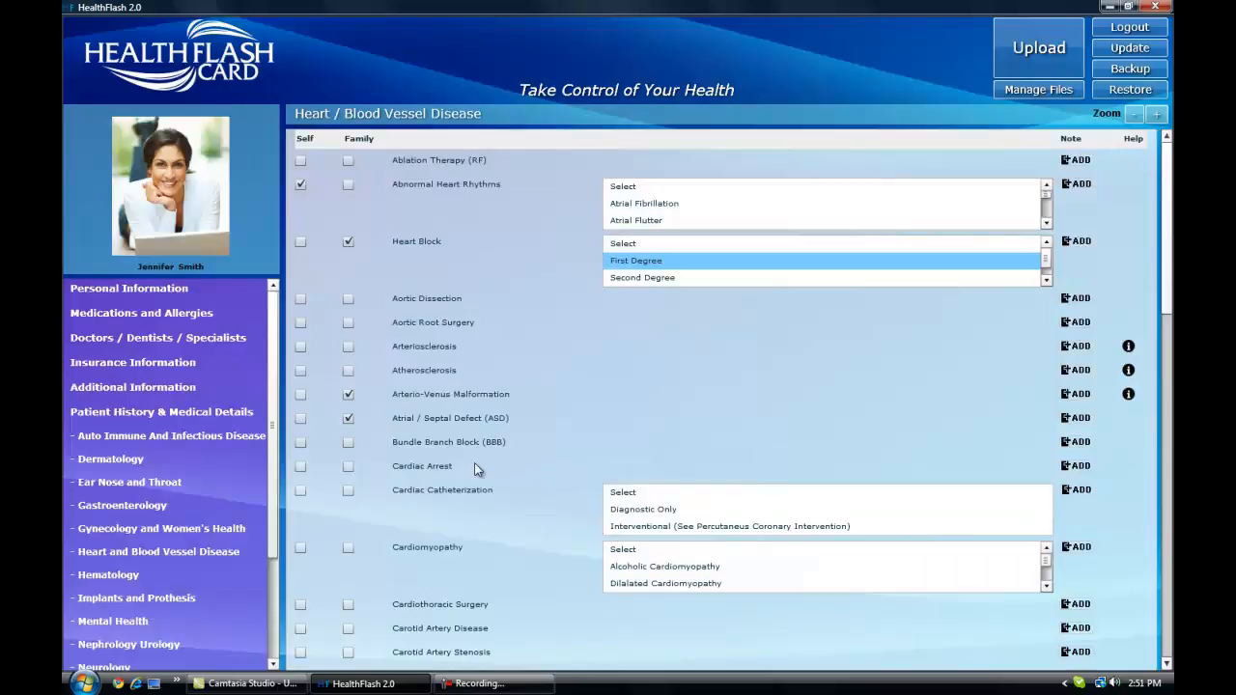
left_click(348, 489)
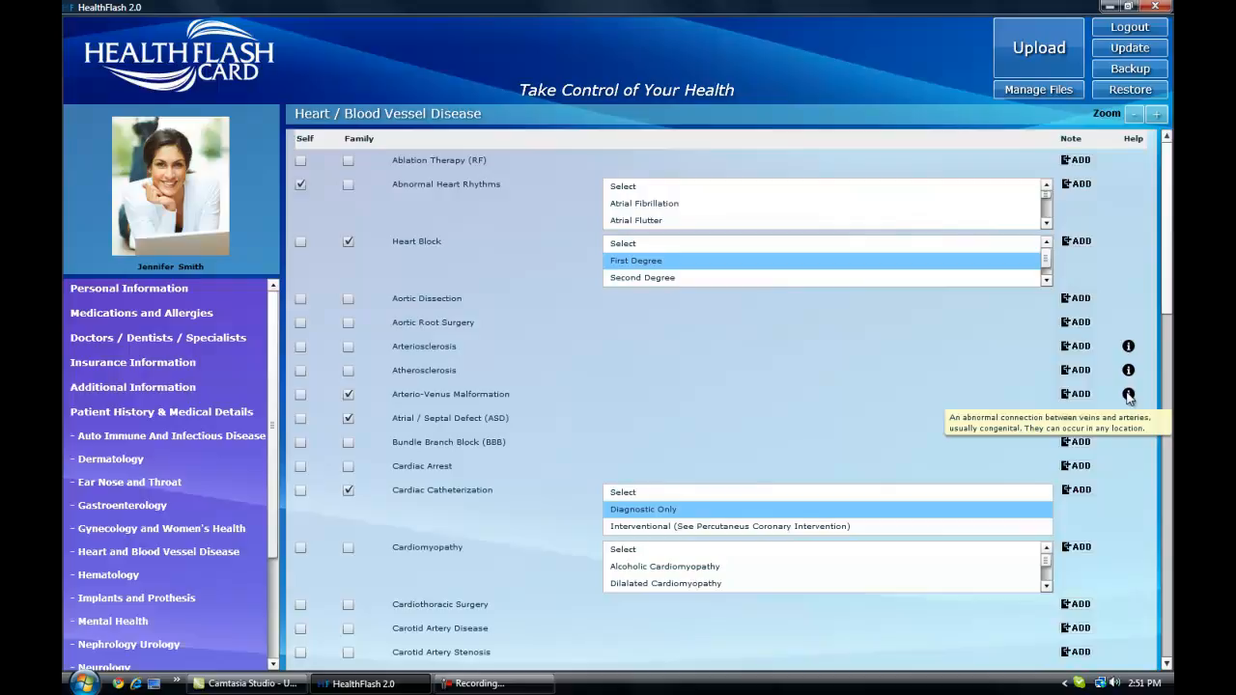
mouse_move(1072, 282)
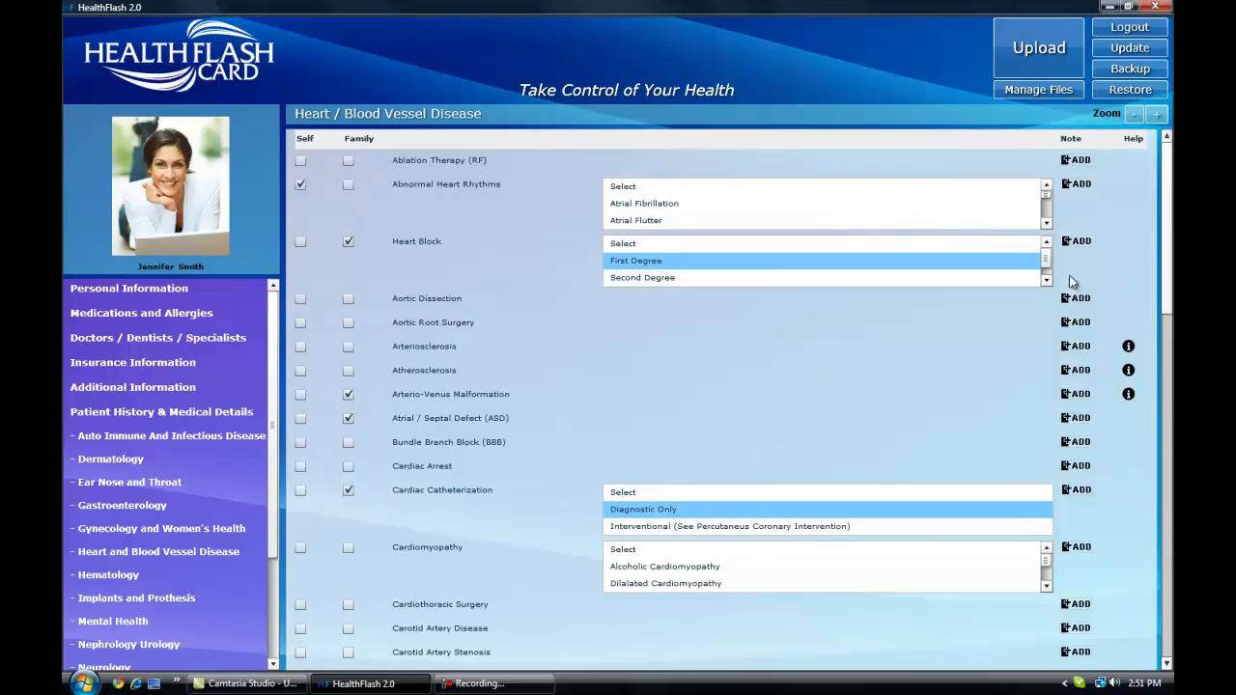
mouse_move(1039, 47)
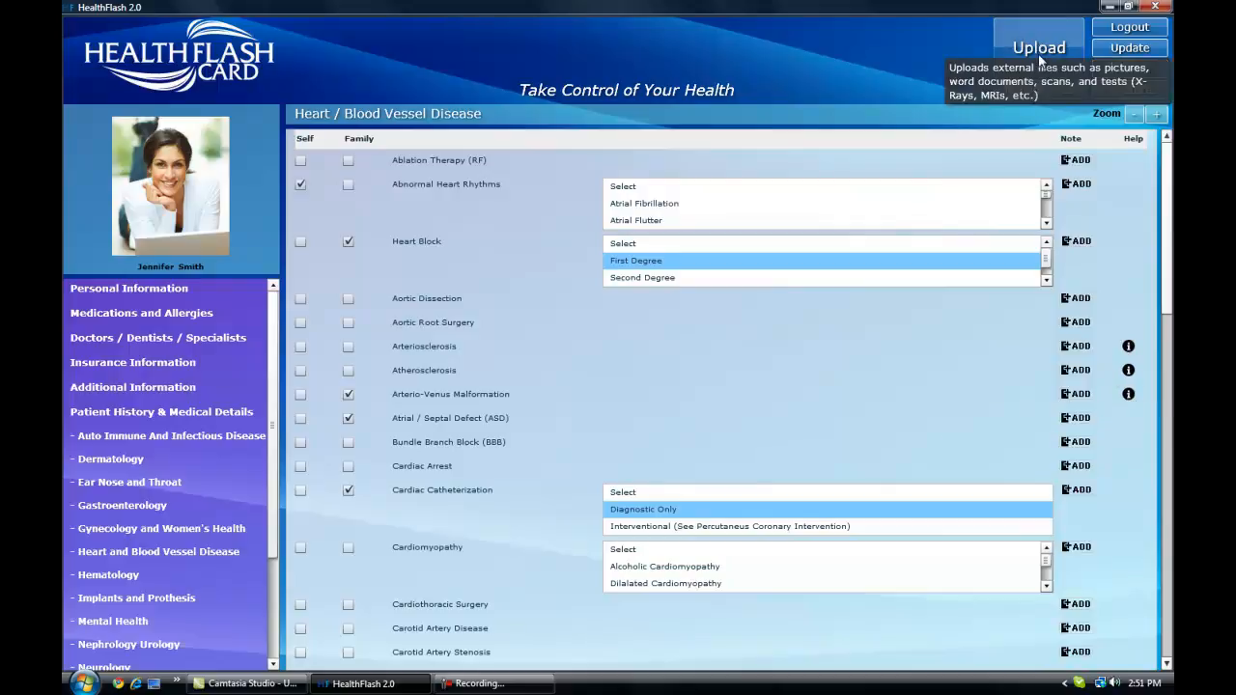
- Choose wrist_hand_x_ray3june10.pdf from the Desktop annual exam folder for upload
left_click(1039, 48)
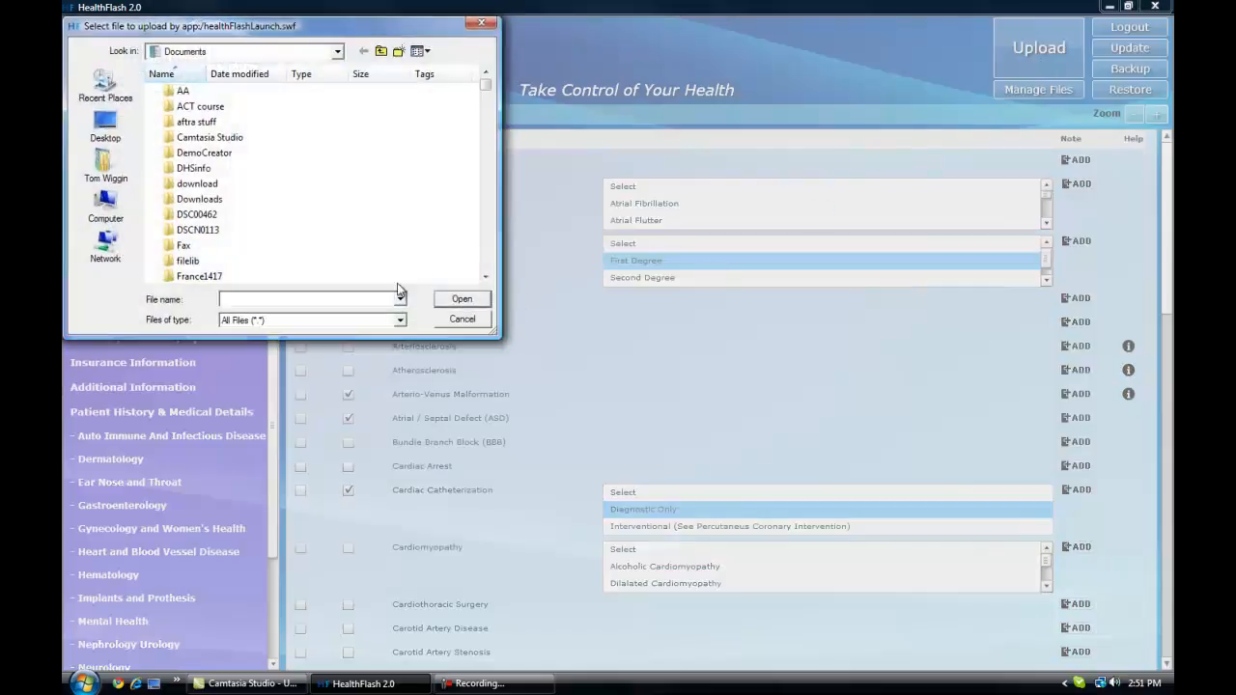
left_click(105, 132)
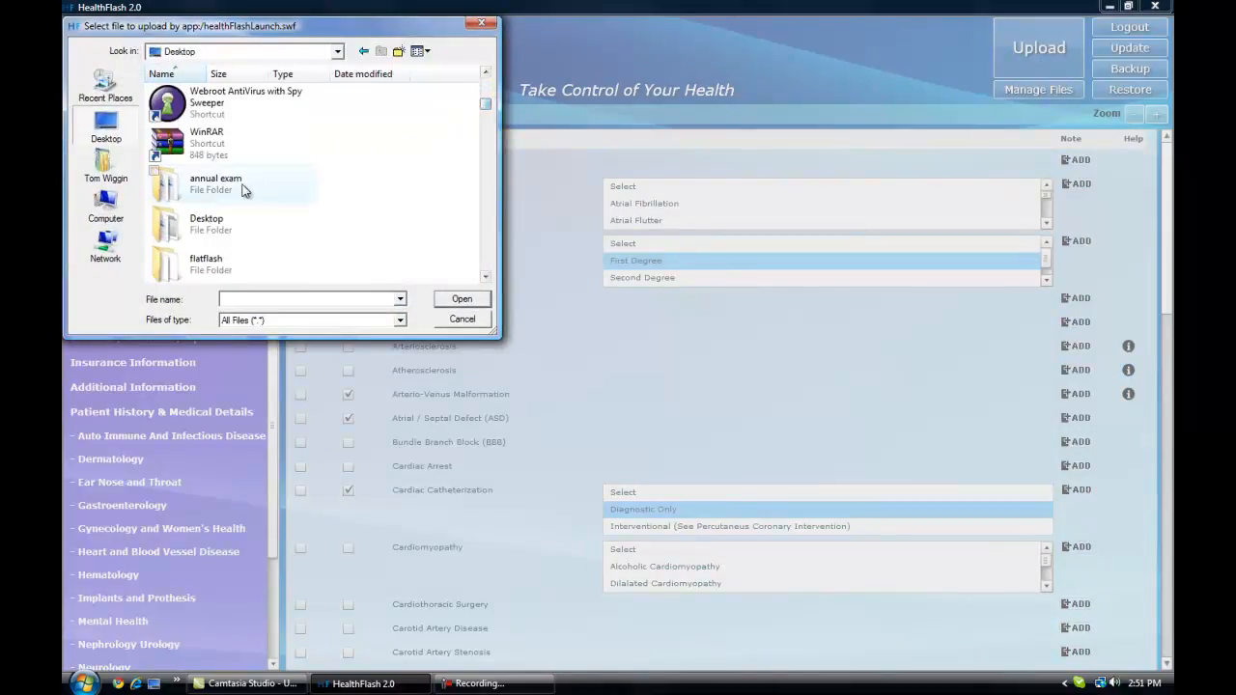
double_click(215, 184)
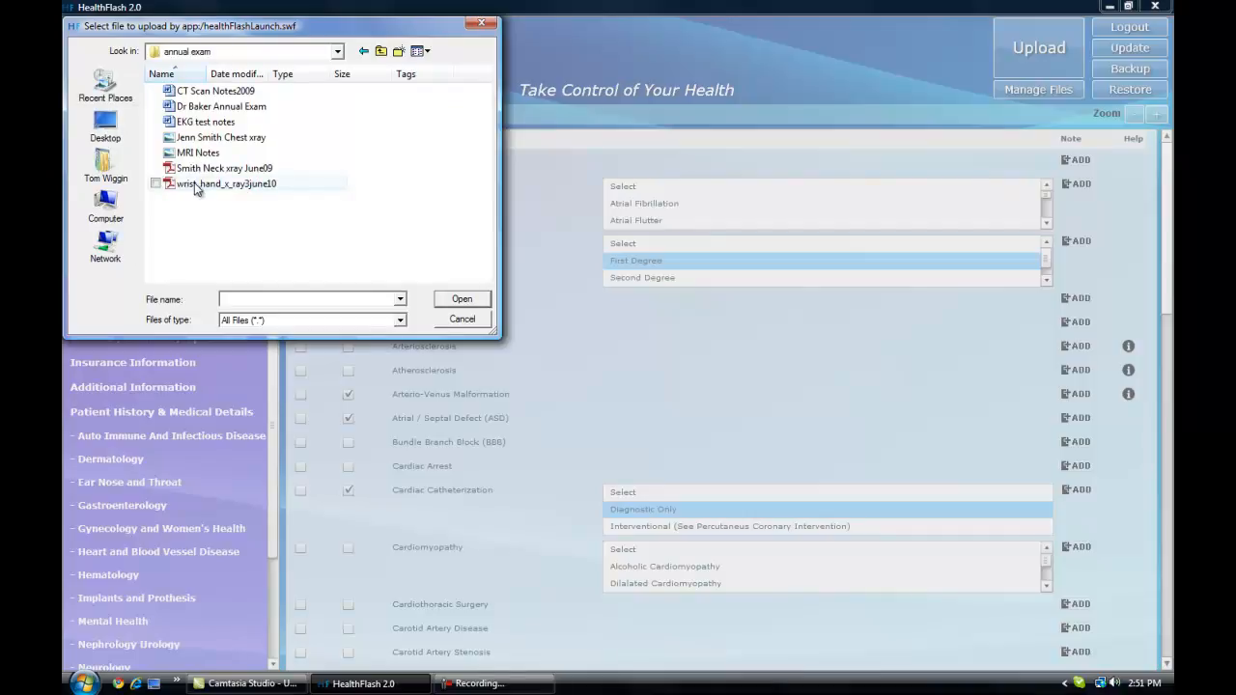
double_click(226, 183)
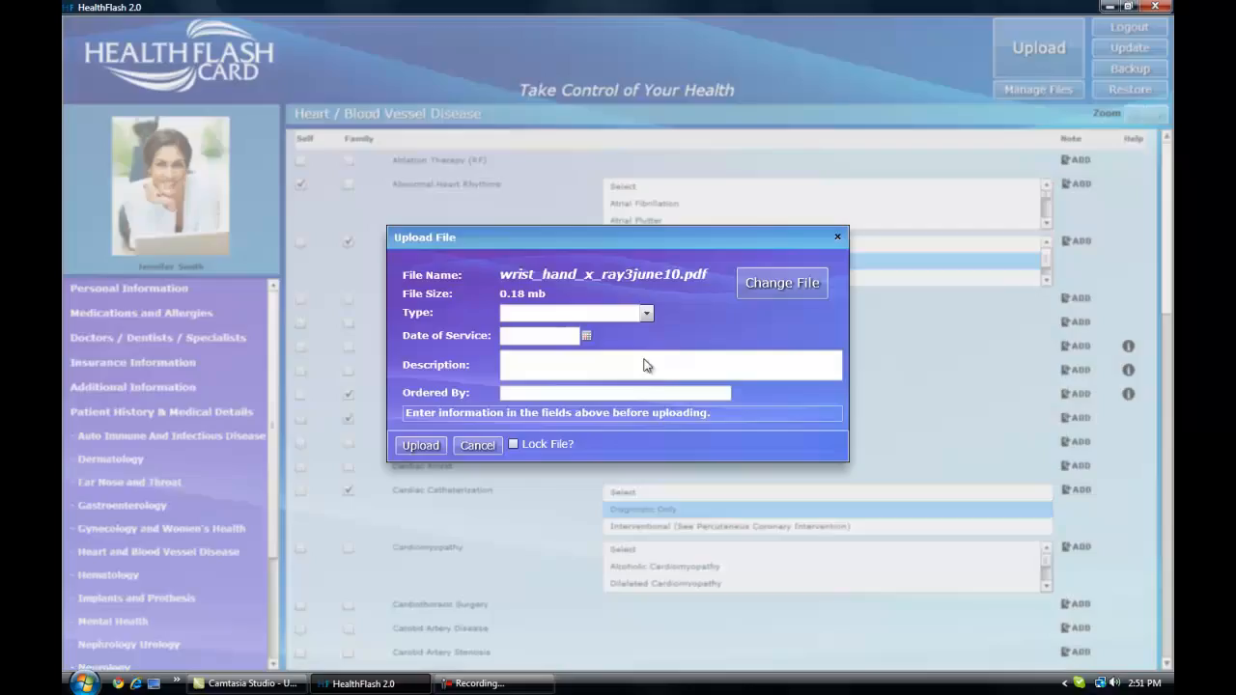
- Fill in the file details: date 01/02/2011, description wrist x-ray, ordered by dr. james, locked
left_click(575, 313)
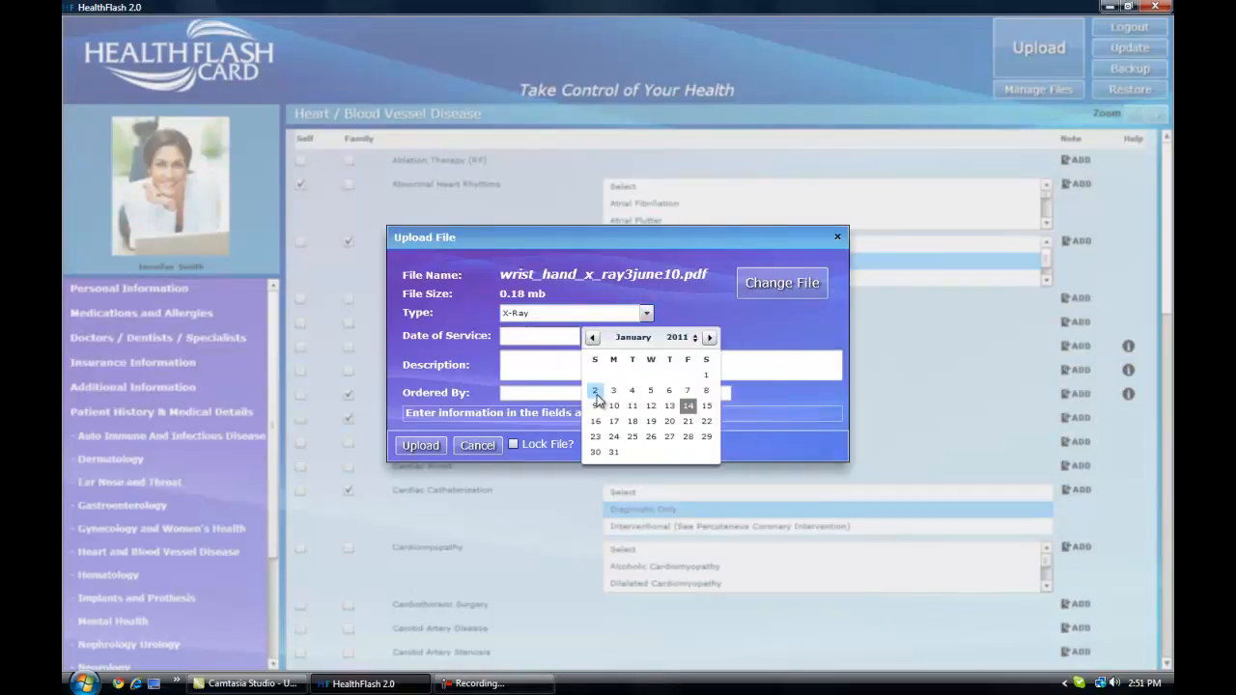
left_click(595, 390)
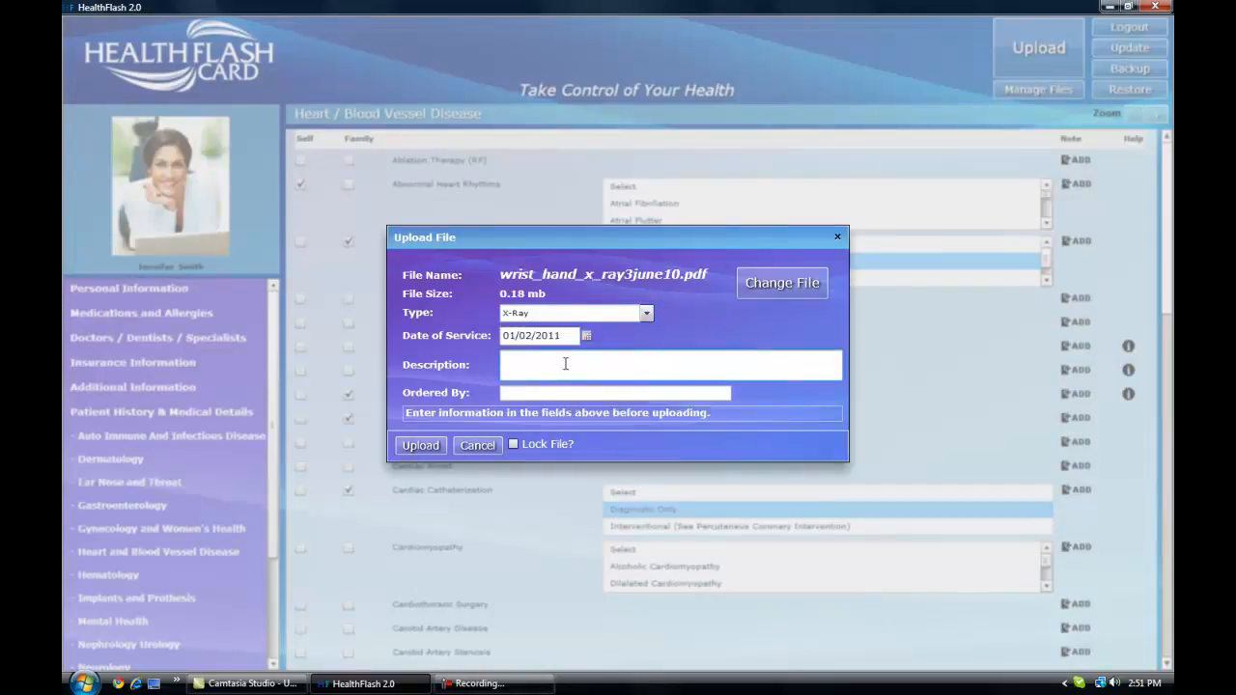
type("wrist x-ray")
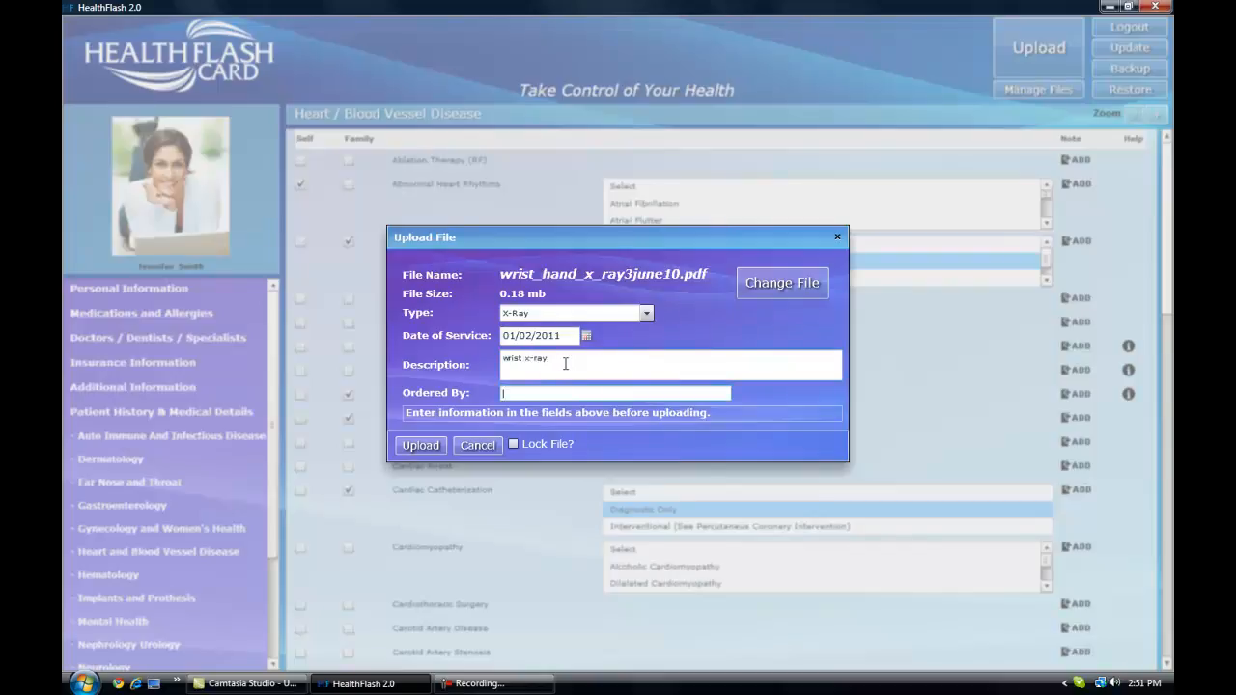
type("dr. jamel")
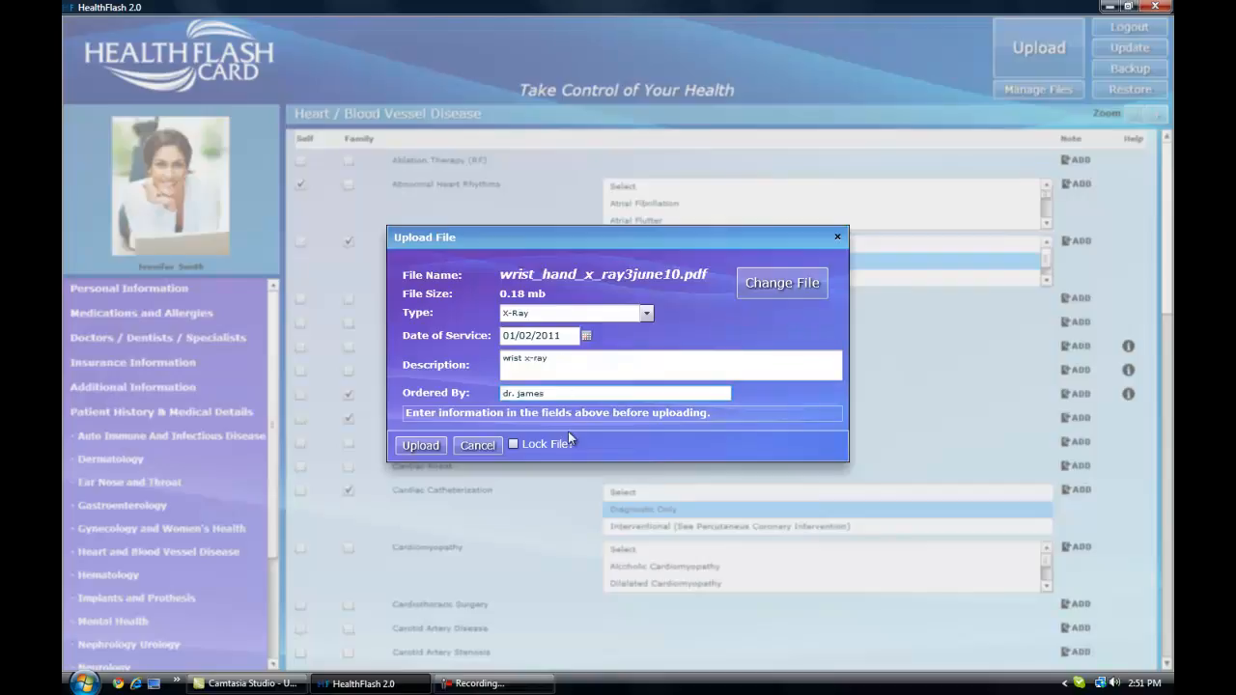
left_click(514, 444)
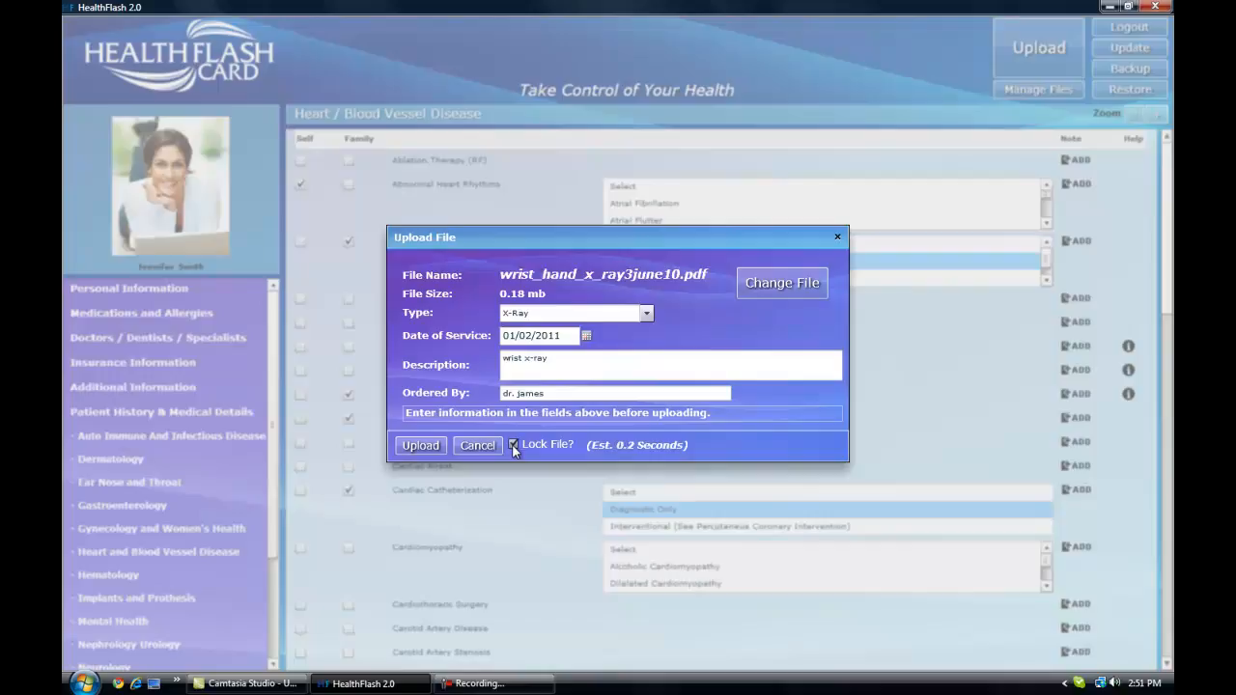
- Upload the x-ray, decline another upload, and go to Manage Files
left_click(419, 445)
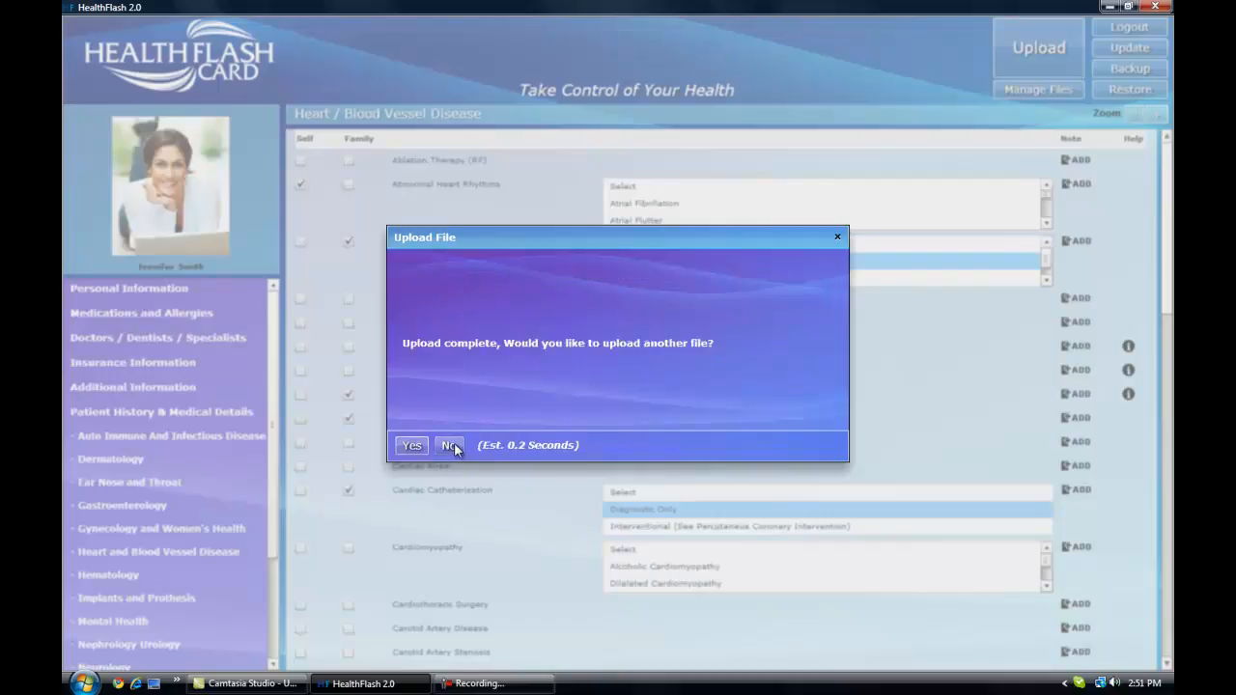
left_click(451, 445)
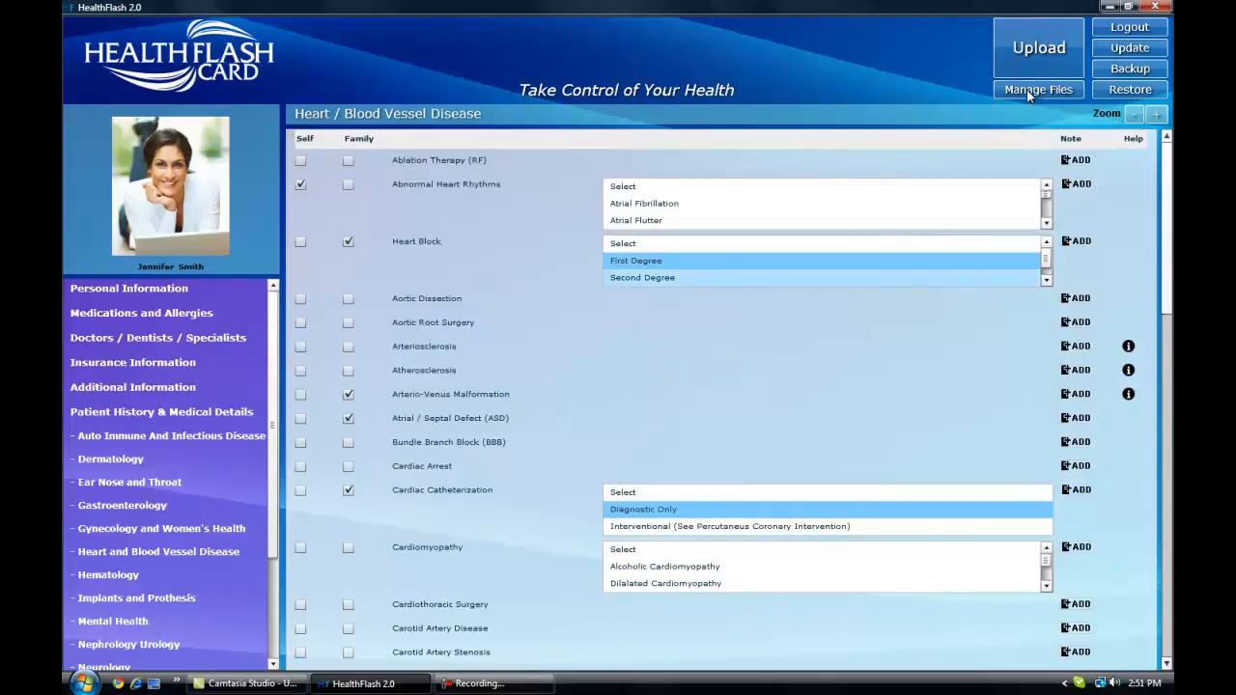
left_click(1039, 88)
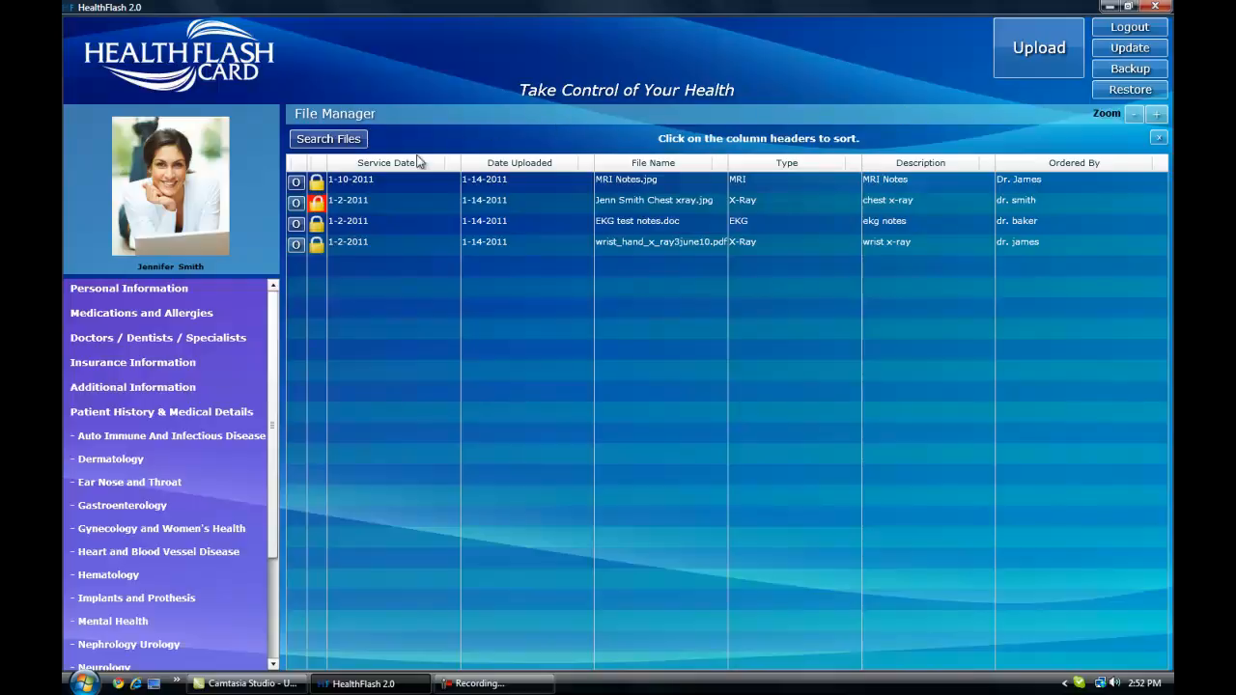
- Sort the uploaded files by Date Uploaded and then by Type
left_click(520, 162)
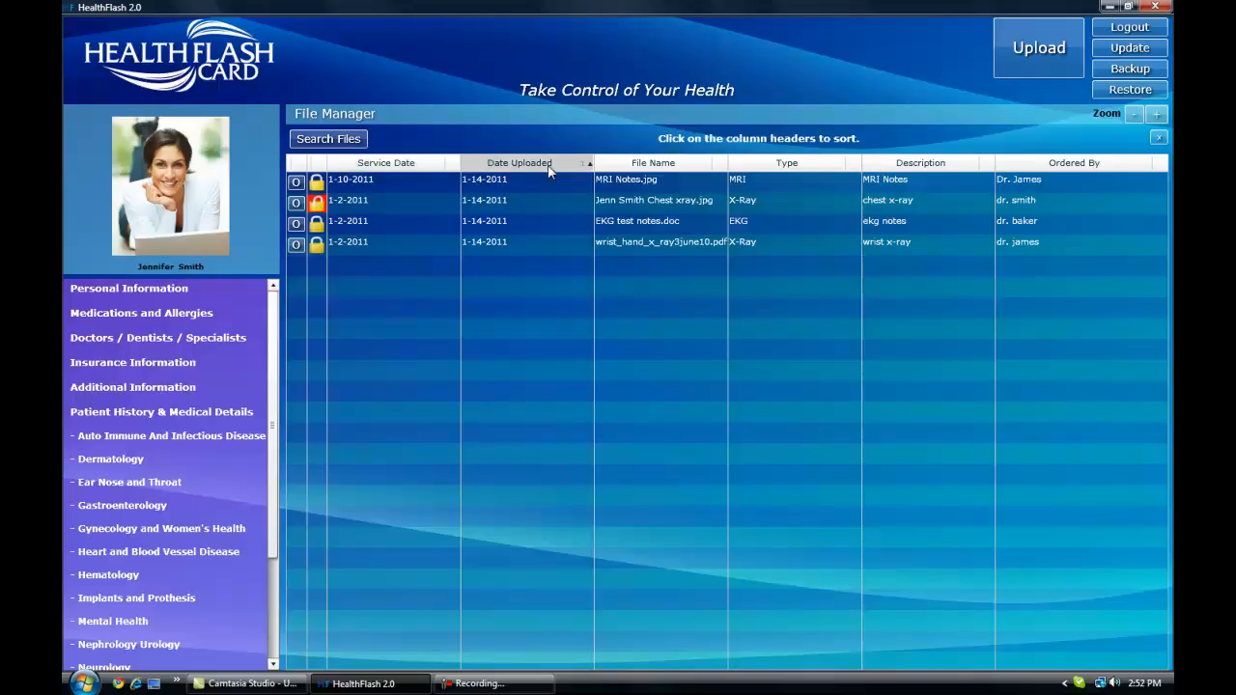
left_click(786, 162)
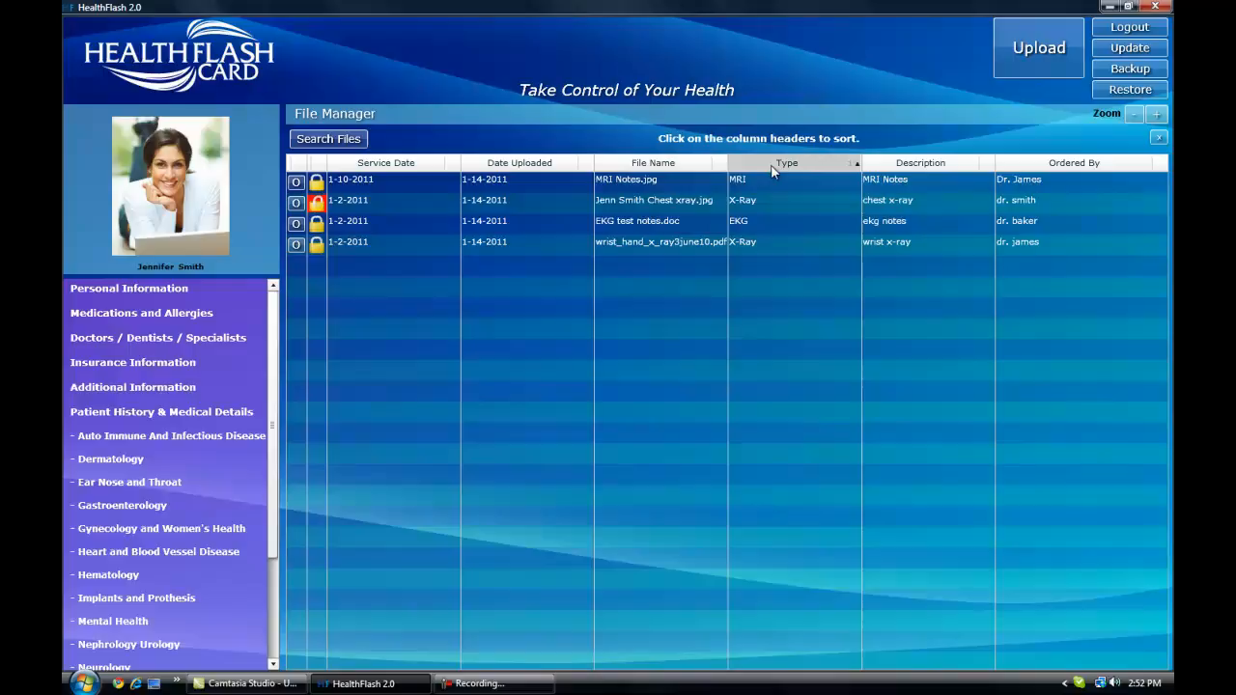
left_click(919, 162)
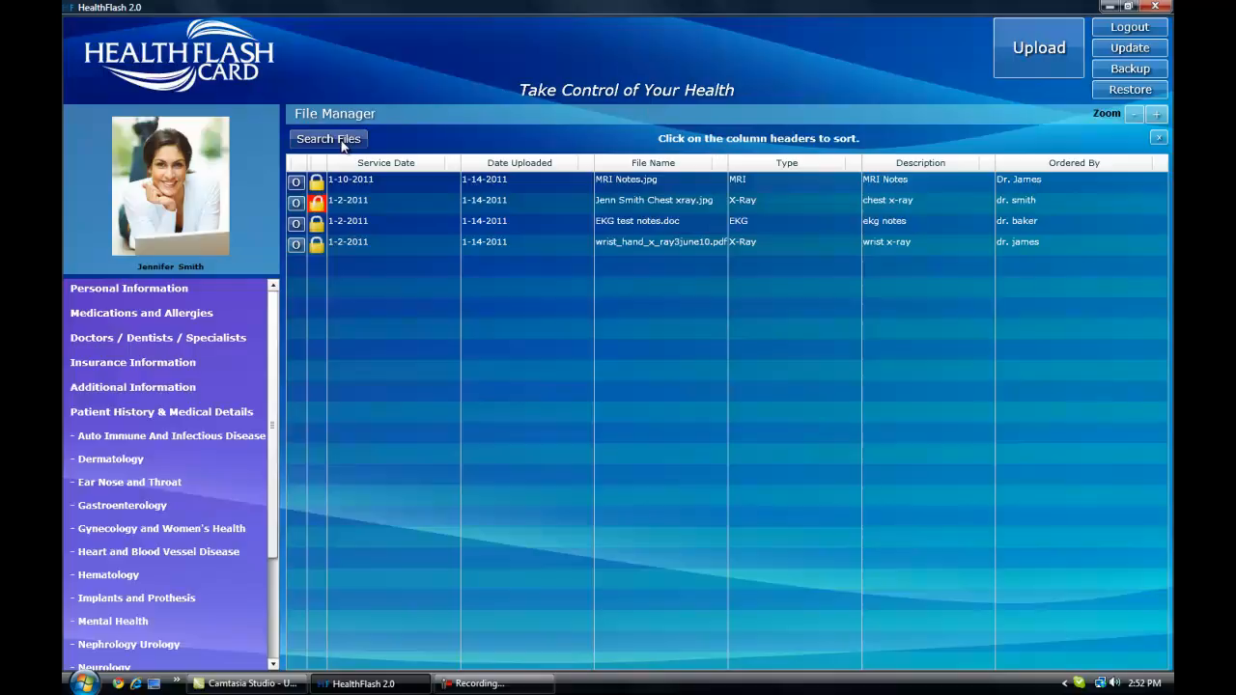
mouse_move(298, 246)
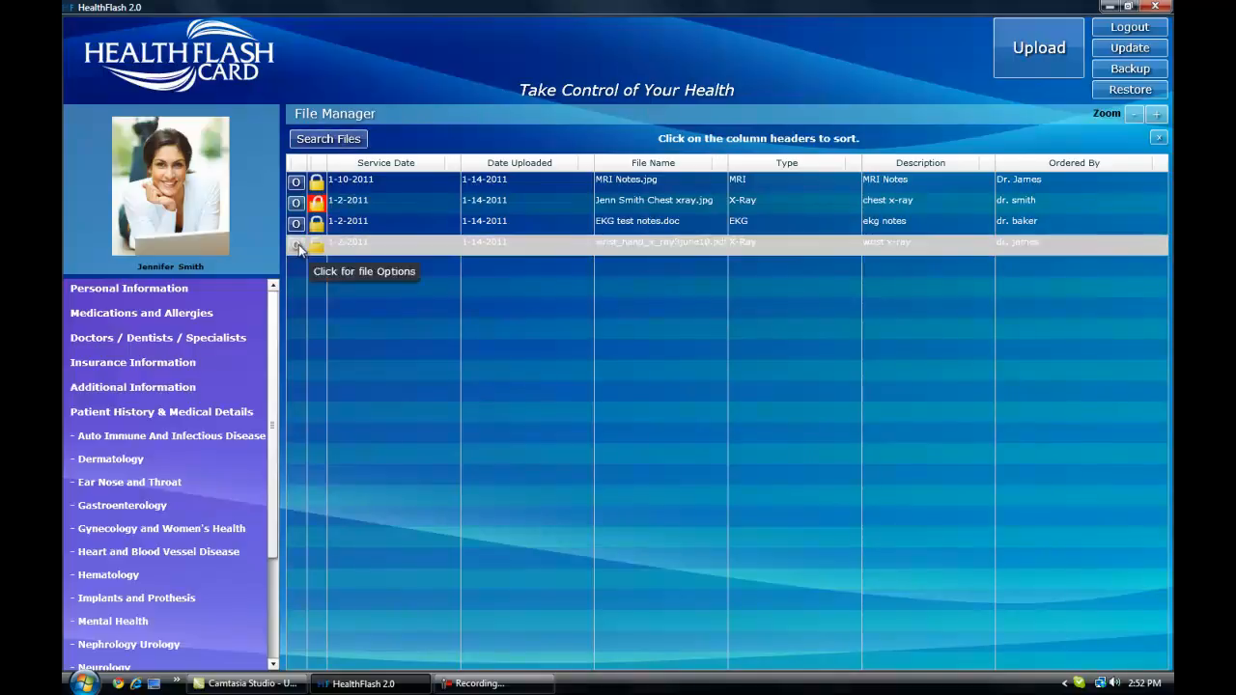
left_click(297, 243)
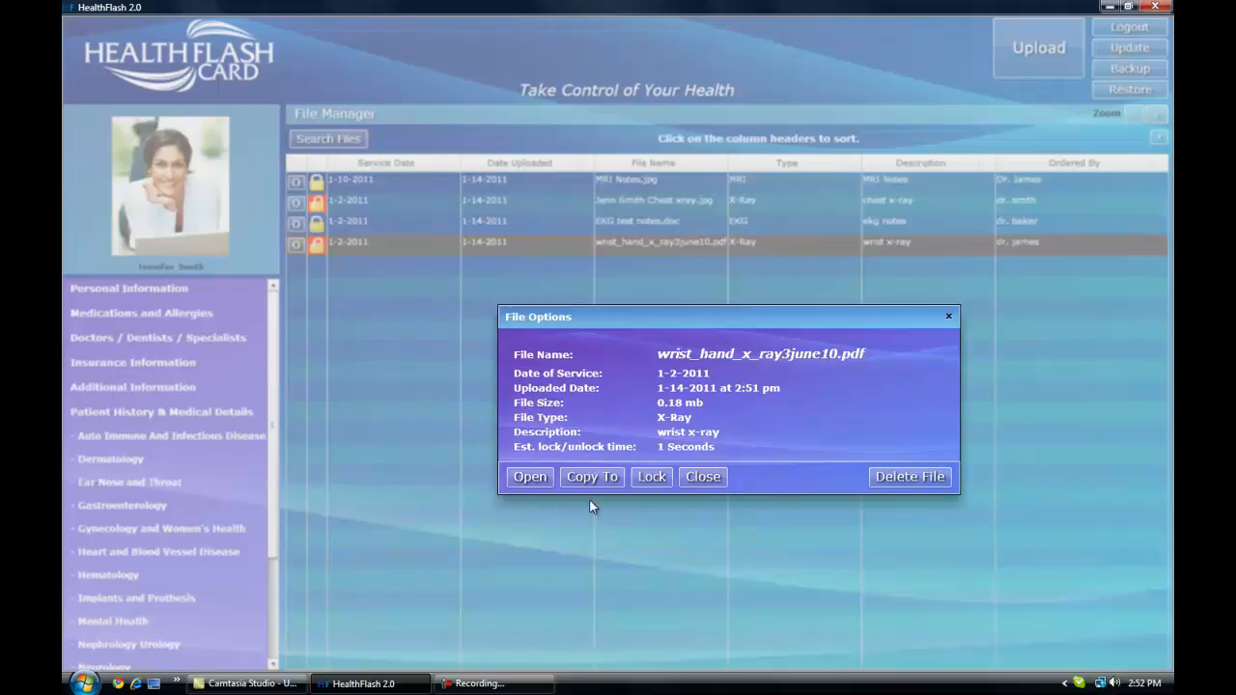
mouse_move(909, 477)
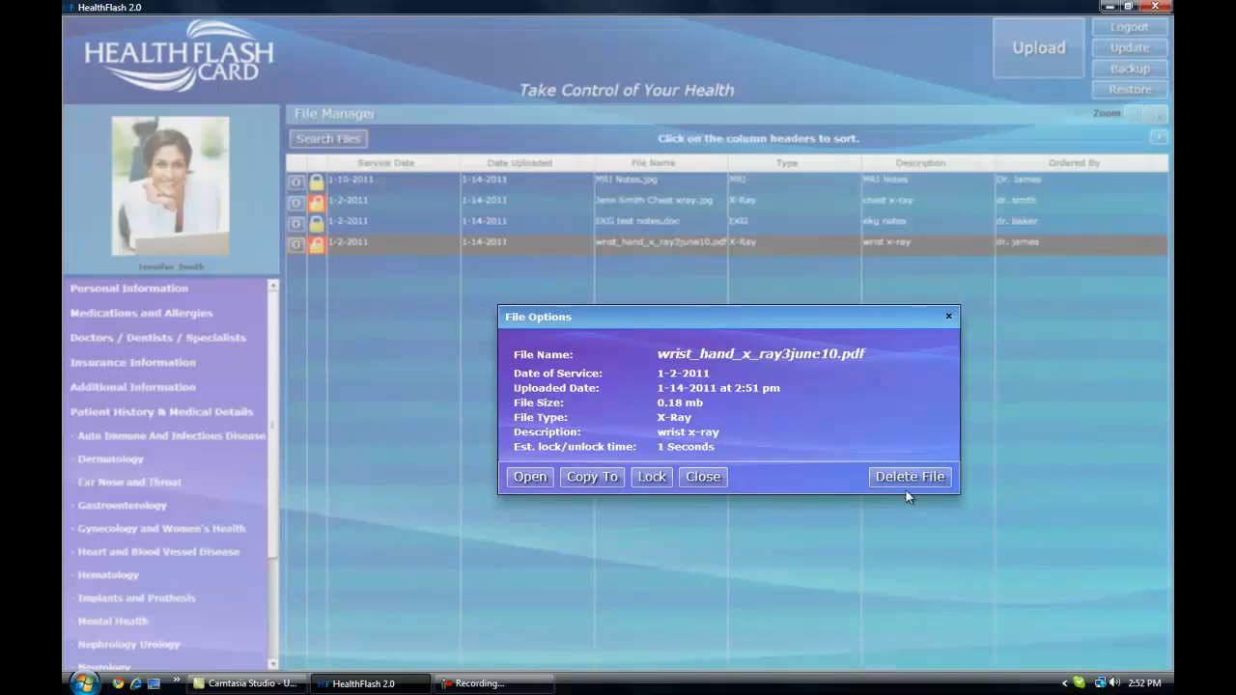
mouse_move(866, 369)
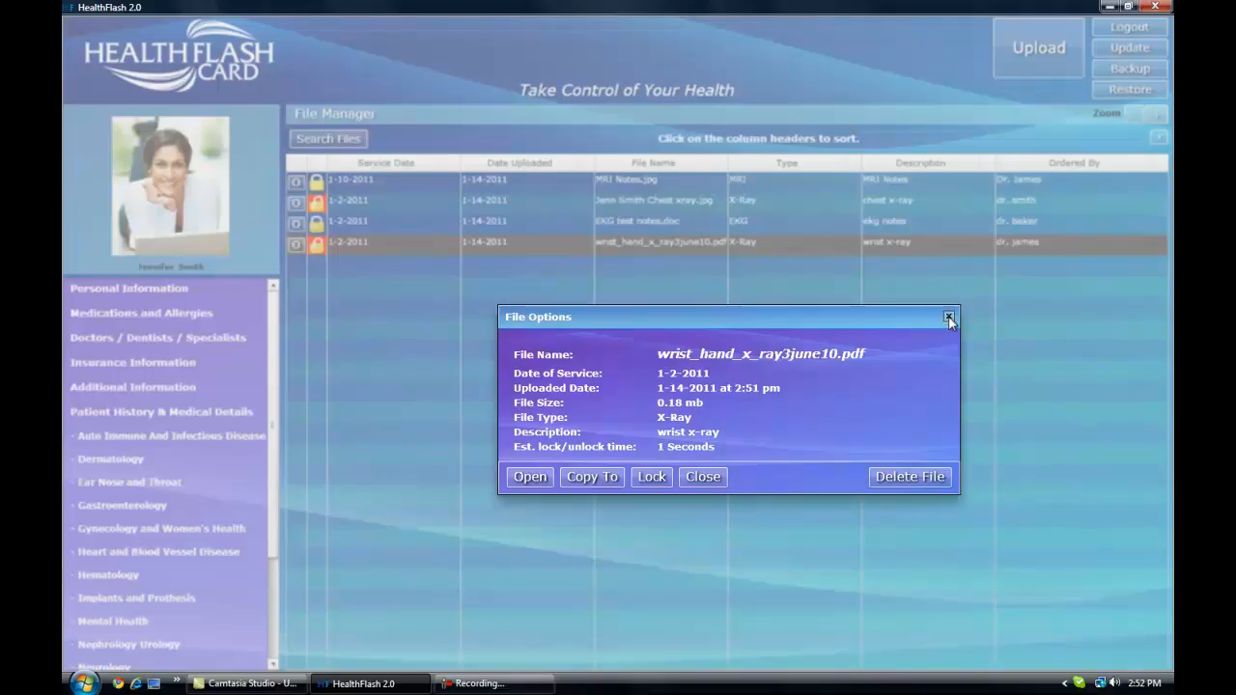
left_click(949, 317)
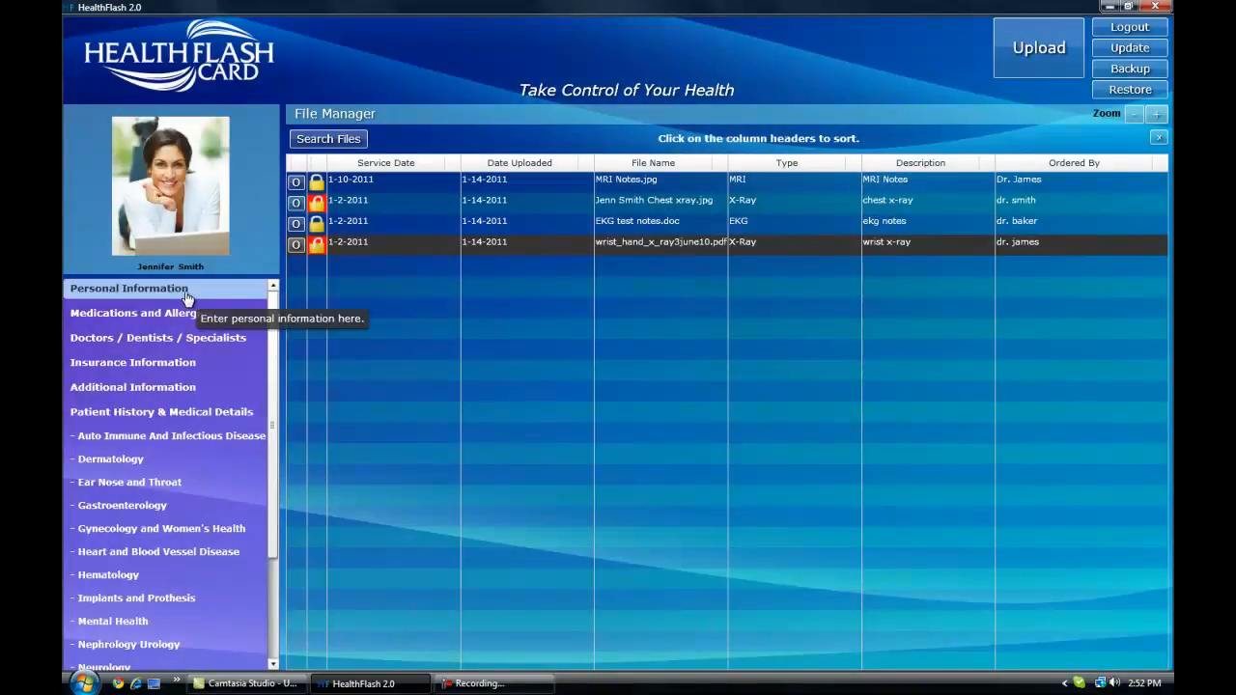
- Open the Health History Summary from Personal Information and cancel its print dialog
left_click(128, 287)
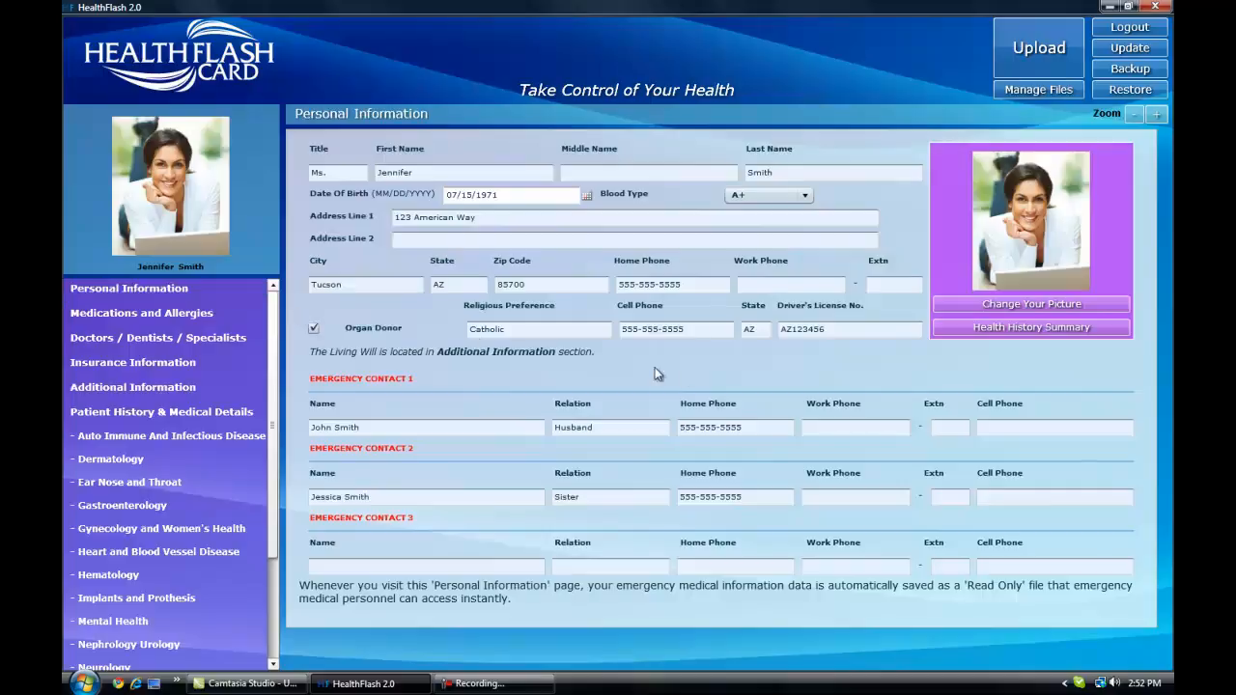
mouse_move(1032, 327)
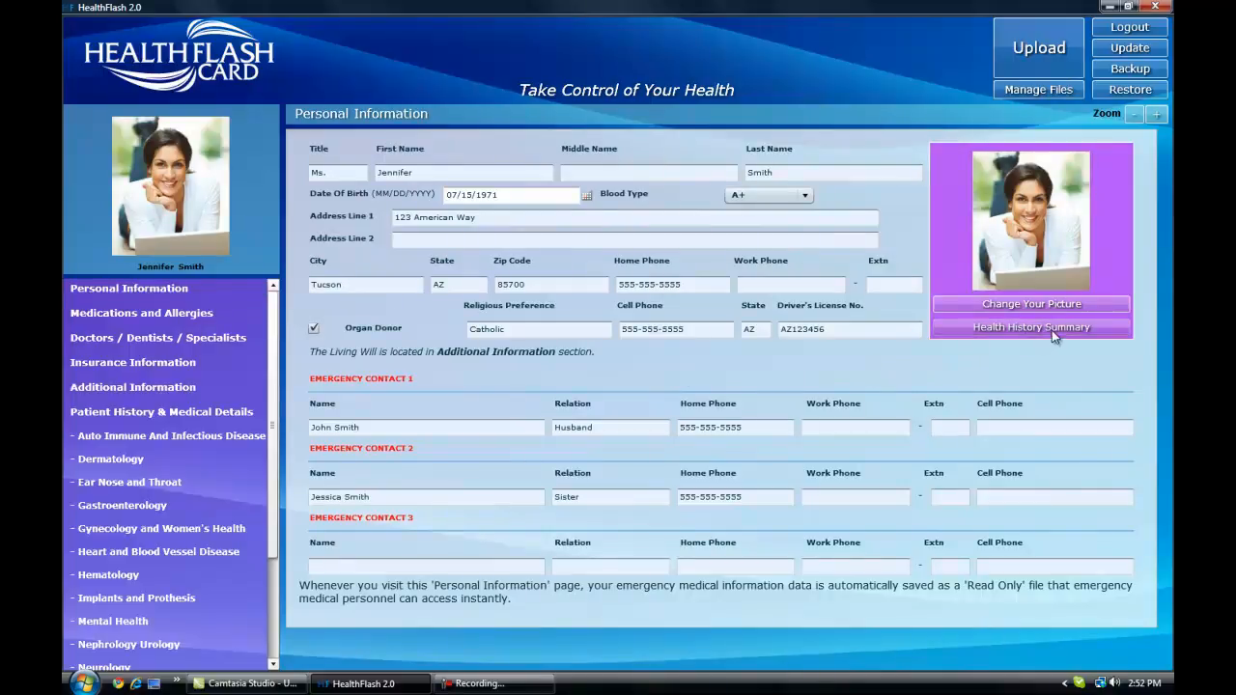
left_click(1031, 328)
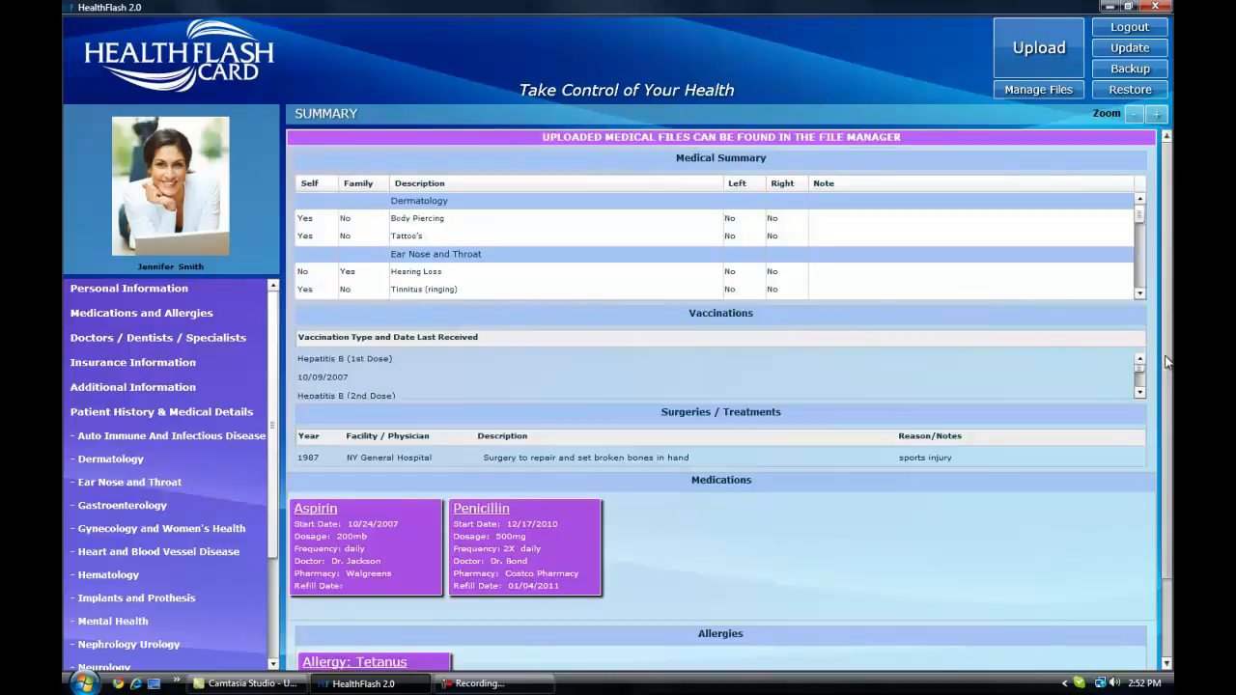
scroll("down", 3)
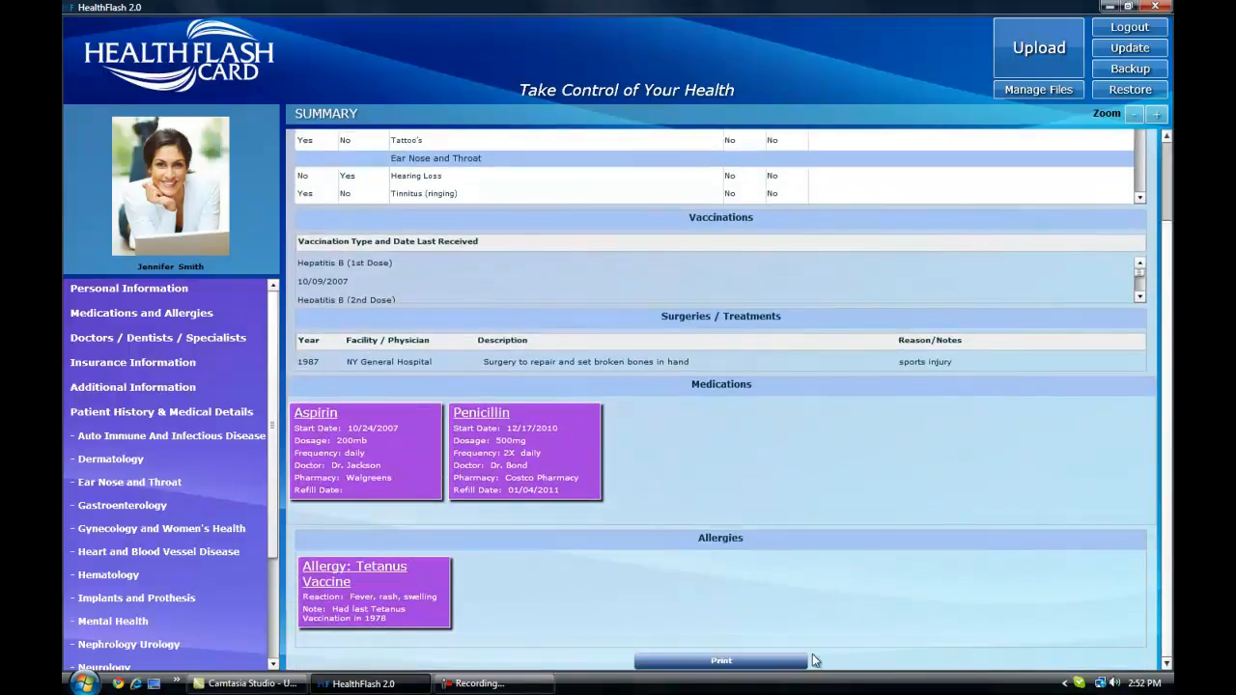
left_click(721, 661)
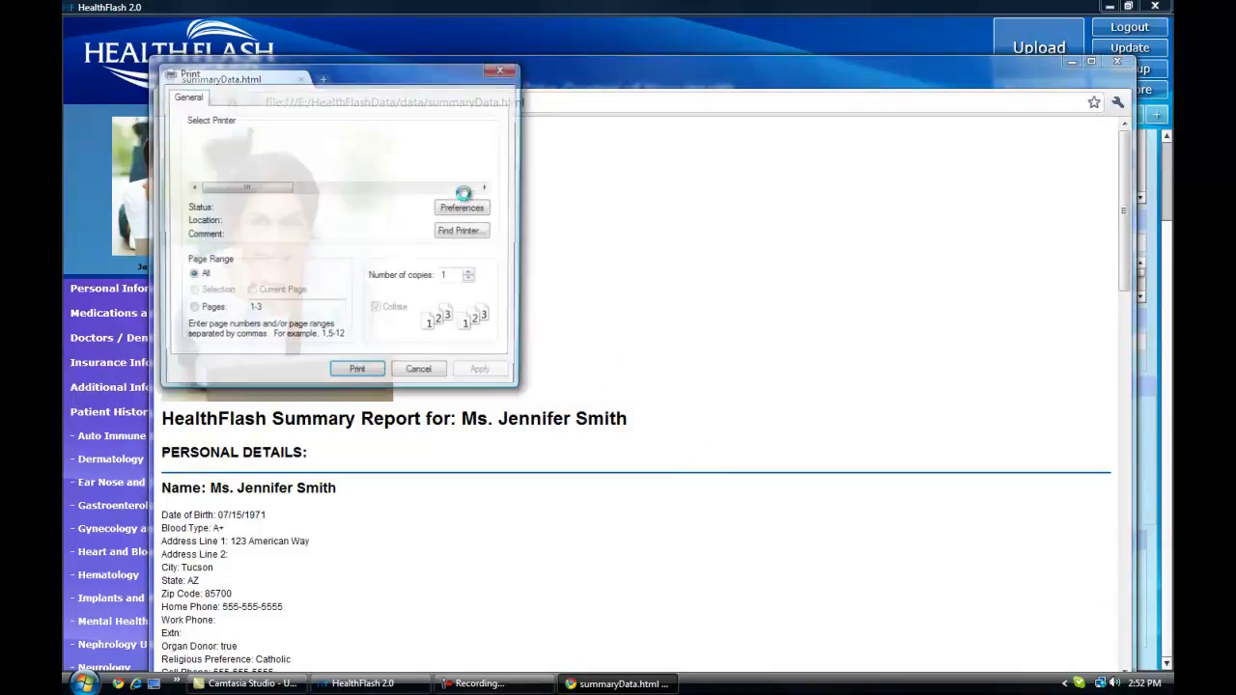
left_click(418, 369)
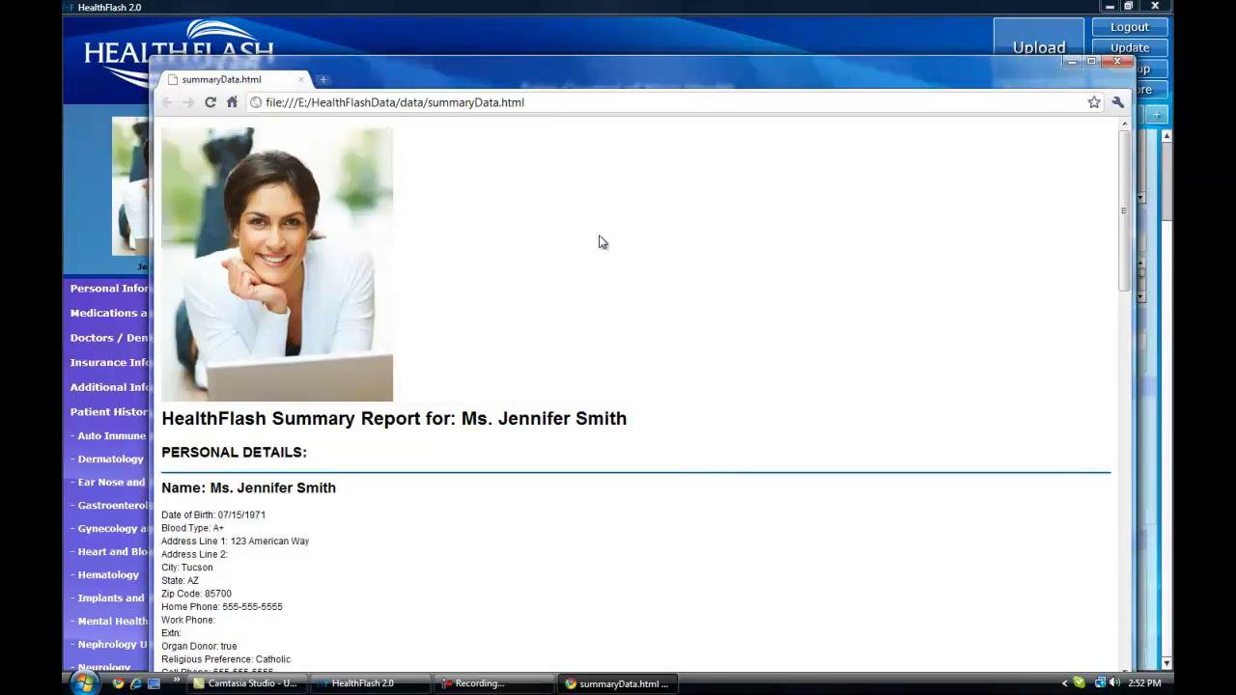